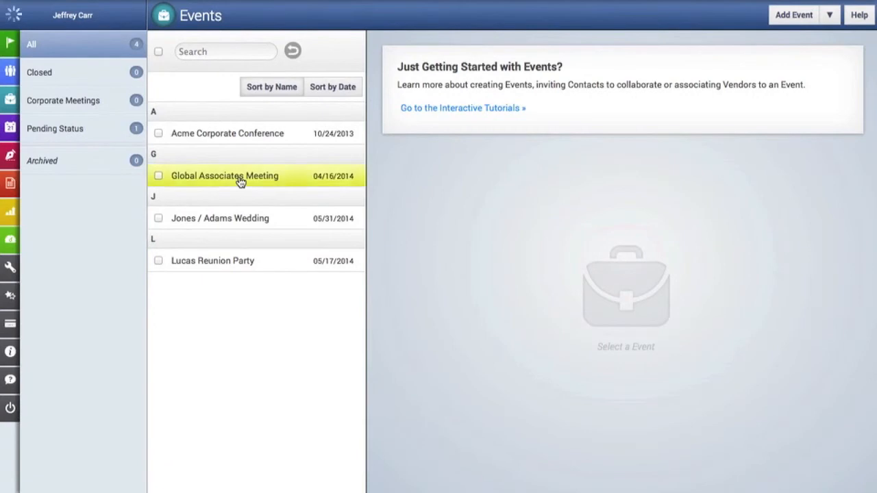
# Step: Open the Global Associates Meeting event's empty itinerary page
pyautogui.click(224, 175)
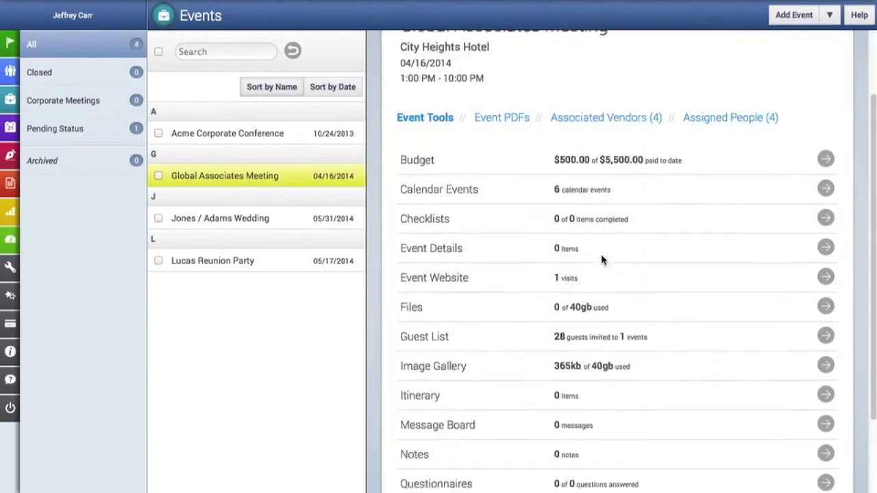
pyautogui.scroll(-3)
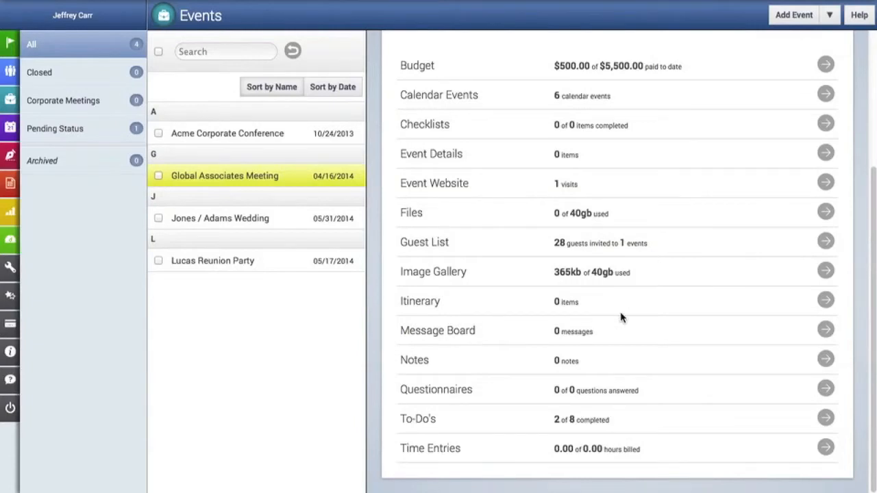
pyautogui.moveTo(798, 305)
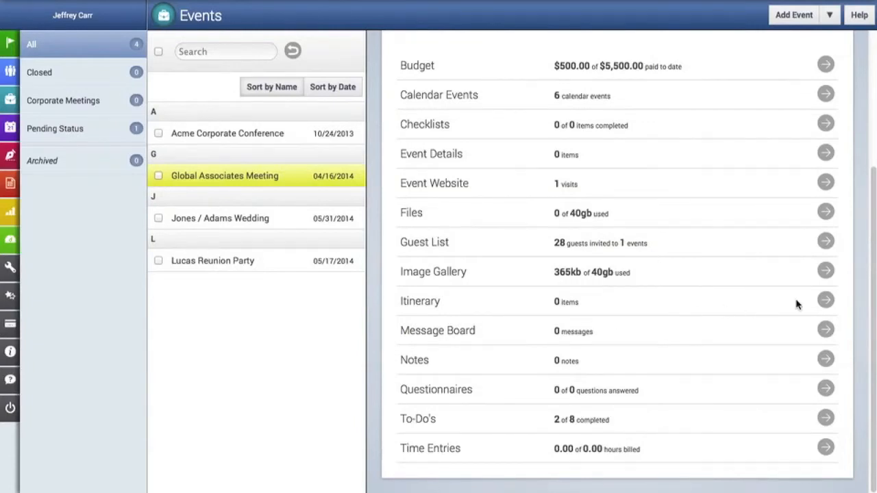
pyautogui.click(824, 301)
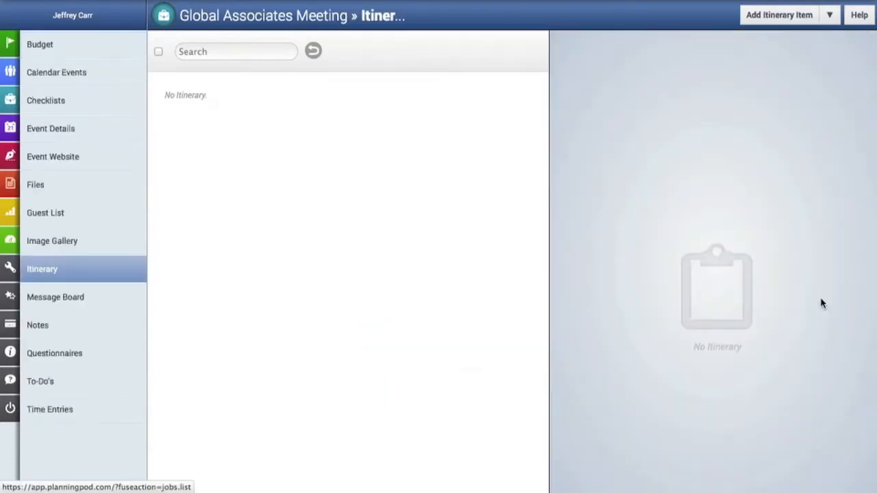
pyautogui.moveTo(543, 222)
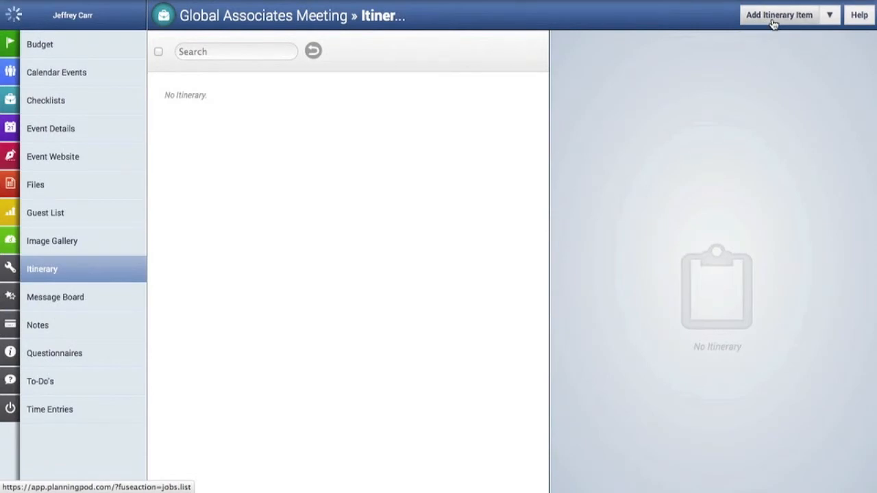
# Step: Start a new itinerary item named 'Hang signage and decor', running 8:30–9:15 am
pyautogui.click(779, 14)
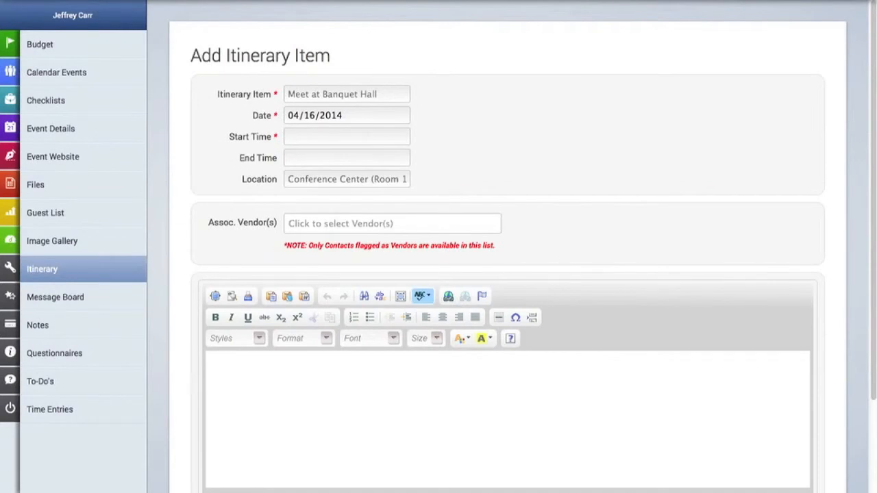
pyautogui.moveTo(355, 110)
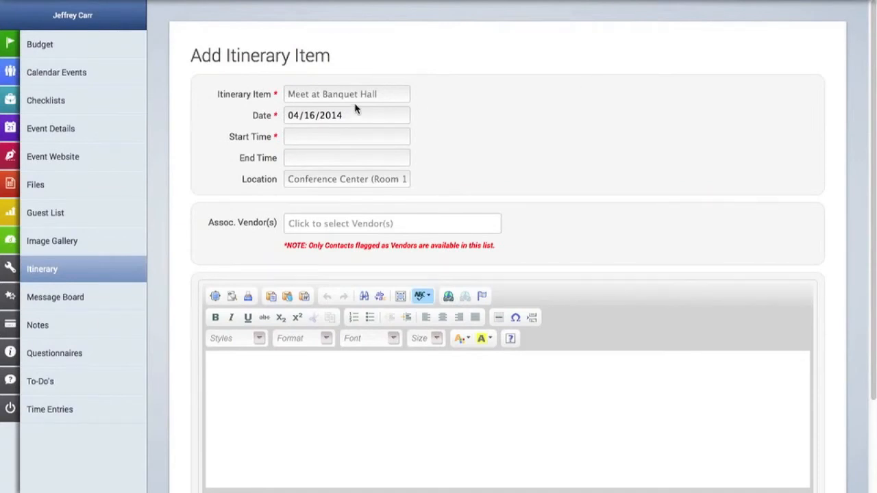
pyautogui.click(346, 94)
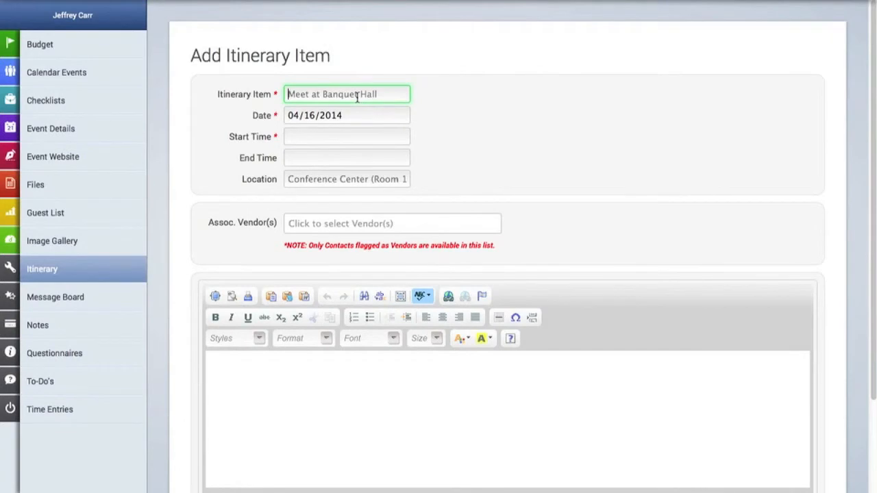
pyautogui.write('Hang sig')
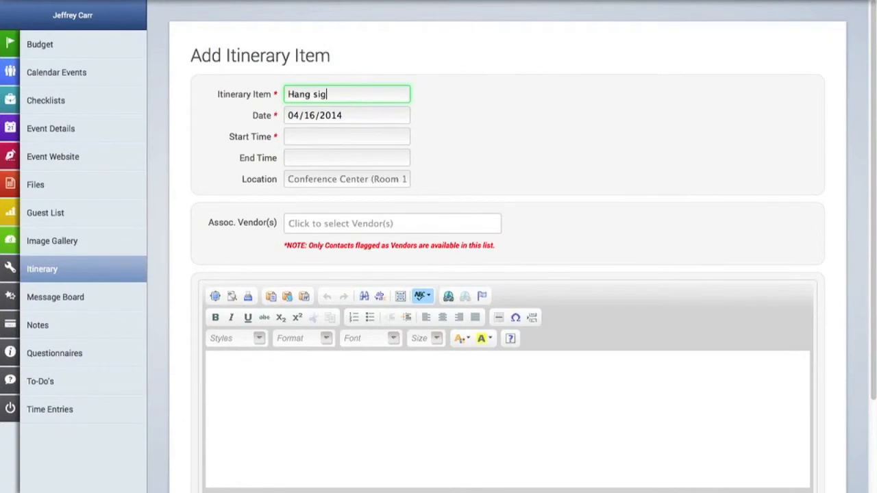
pyautogui.write('nage and deco')
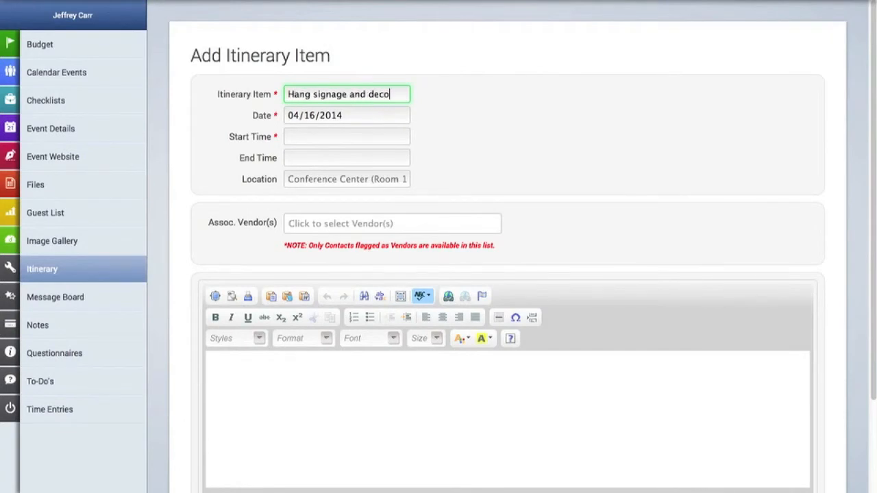
pyautogui.click(345, 136)
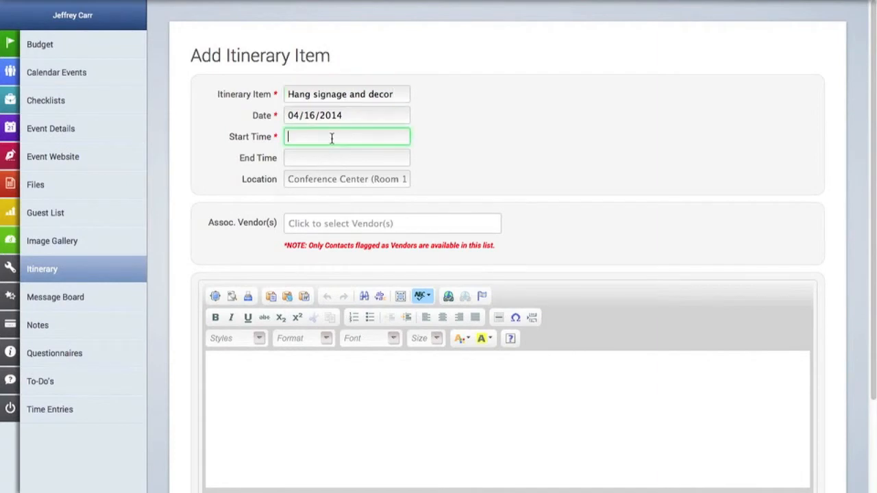
pyautogui.write('8:')
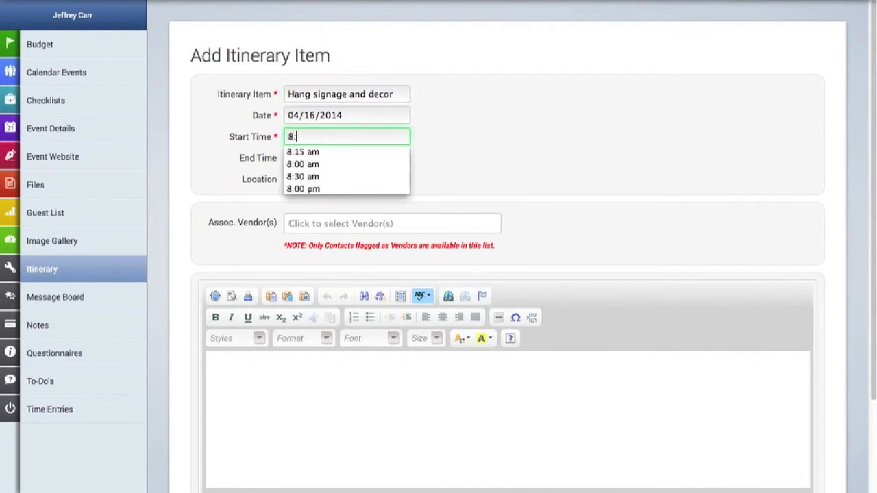
pyautogui.click(302, 176)
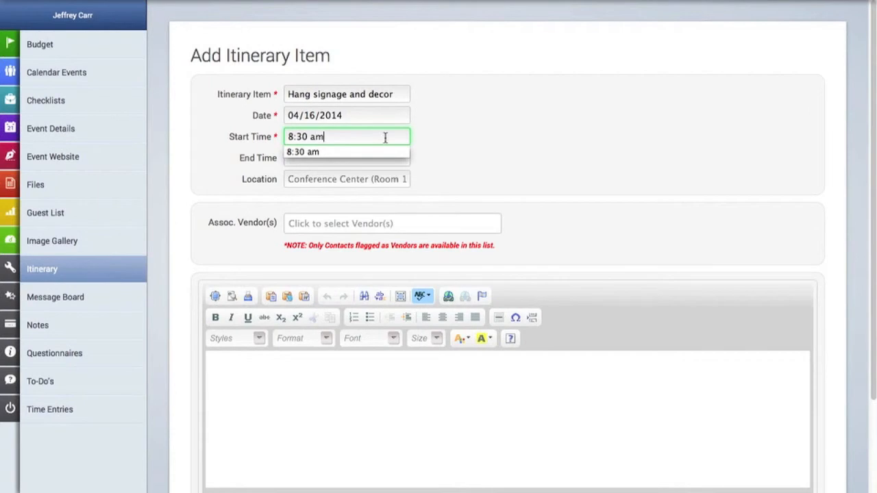
pyautogui.click(346, 158)
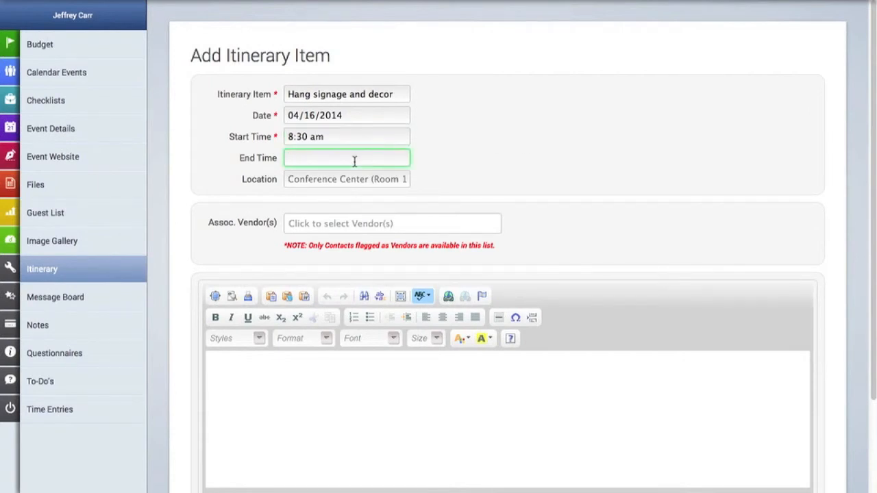
pyautogui.write('9')
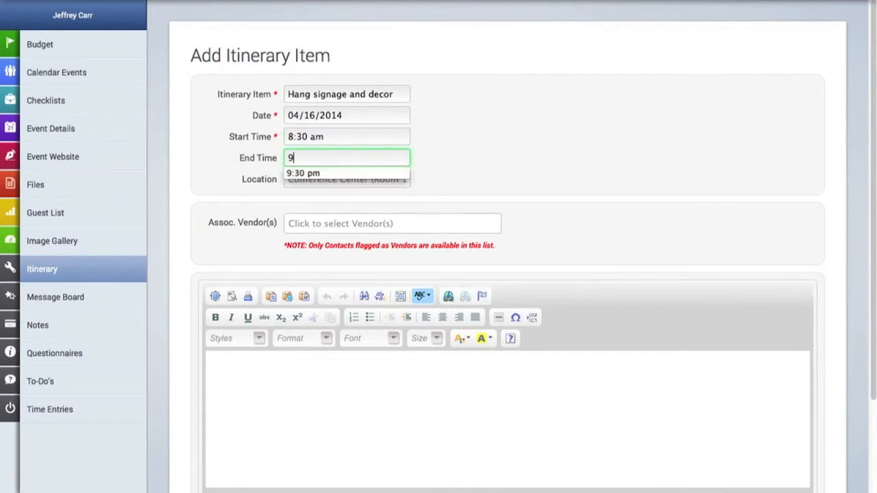
pyautogui.write('9:15 am')
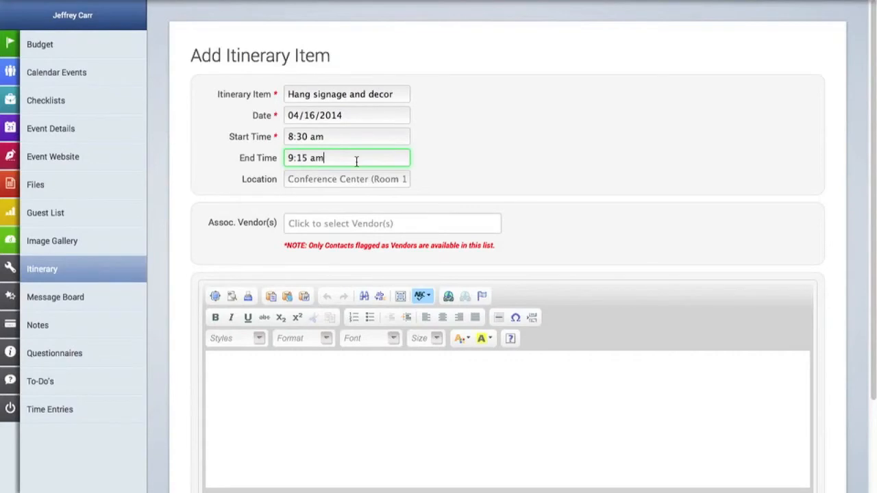
# Step: Set its location to Ballroom A, vendor Event Essentials, and add notes
pyautogui.click(346, 179)
pyautogui.write('Ballroom')
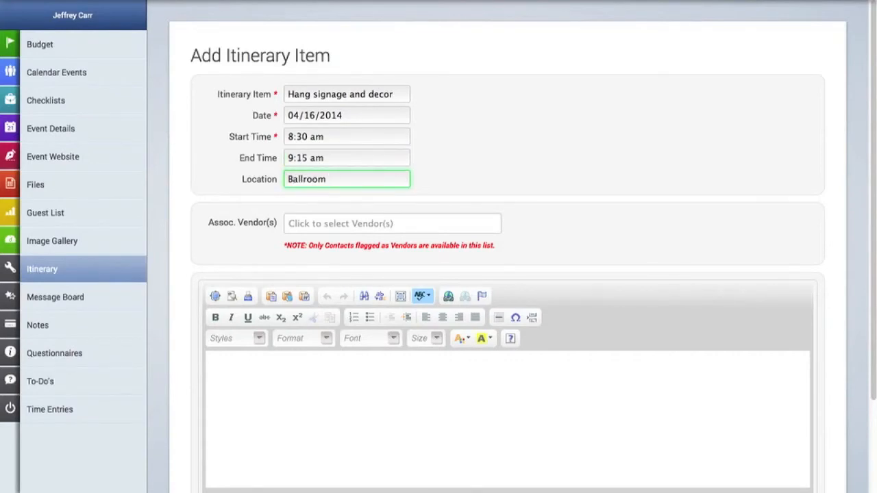
pyautogui.write('A')
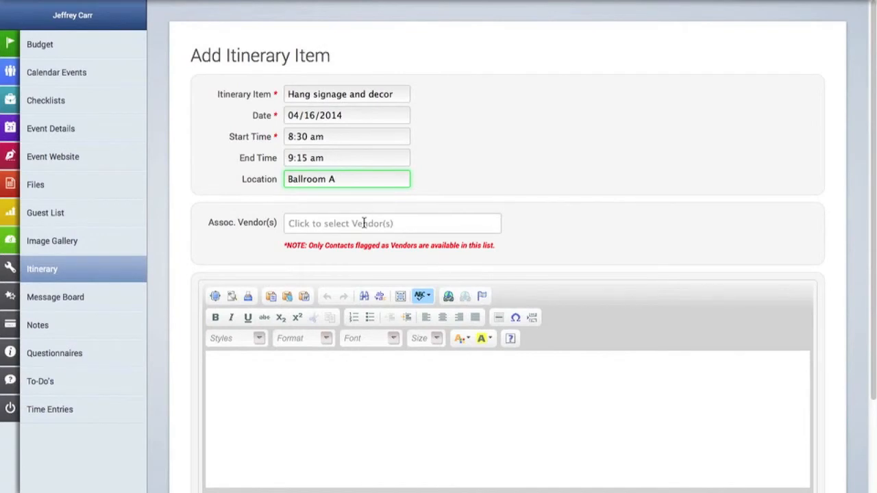
pyautogui.click(392, 223)
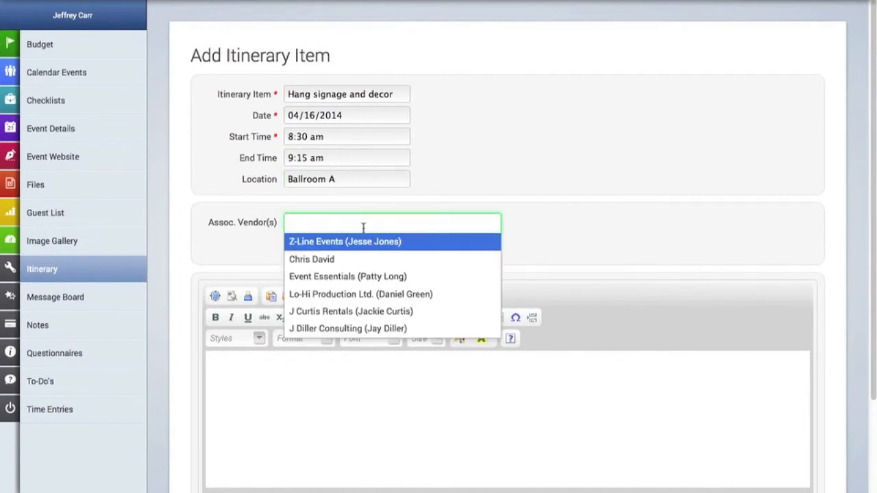
pyautogui.click(347, 276)
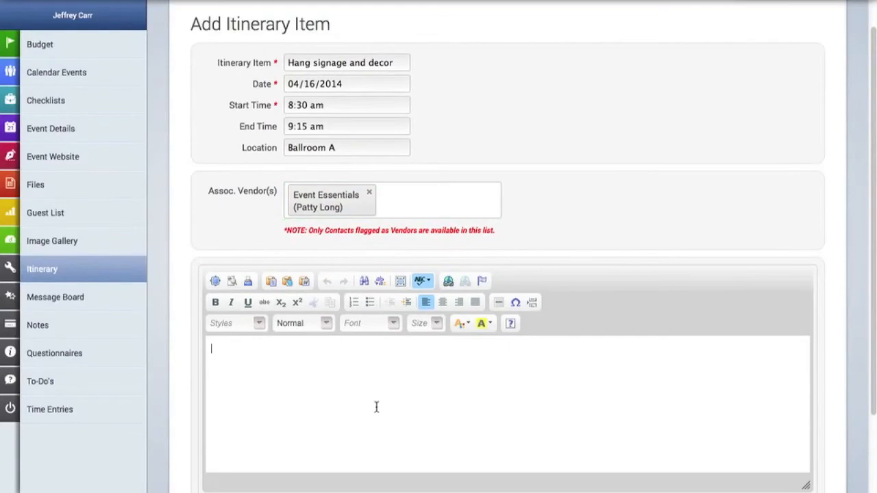
pyautogui.write('Notes')
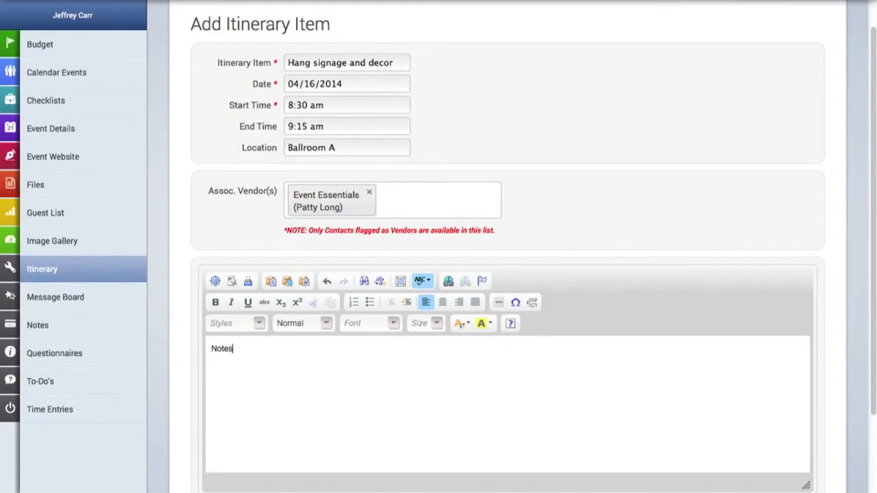
pyautogui.write('go here')
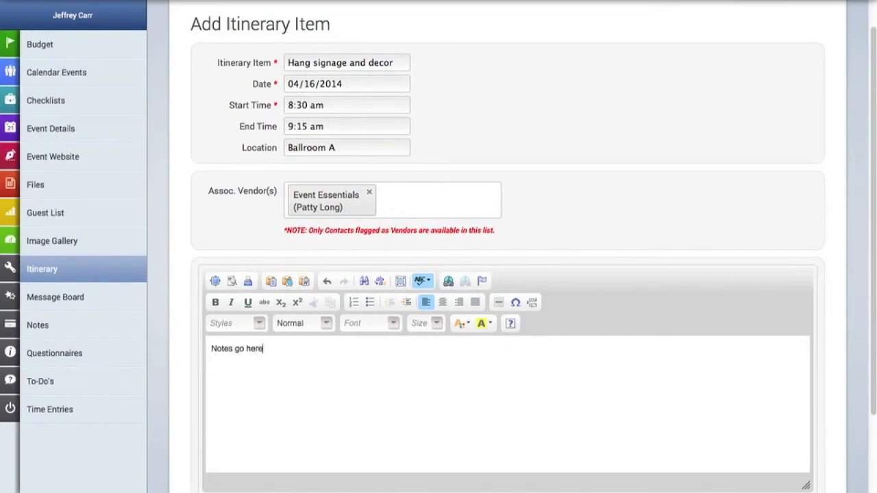
pyautogui.scroll(-3)
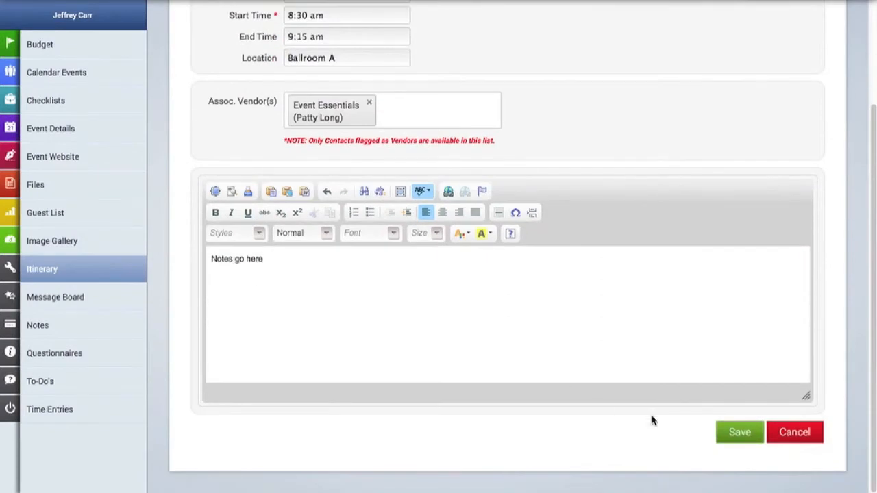
# Step: Save the 'Hang signage and decor' item to the itinerary
pyautogui.click(739, 431)
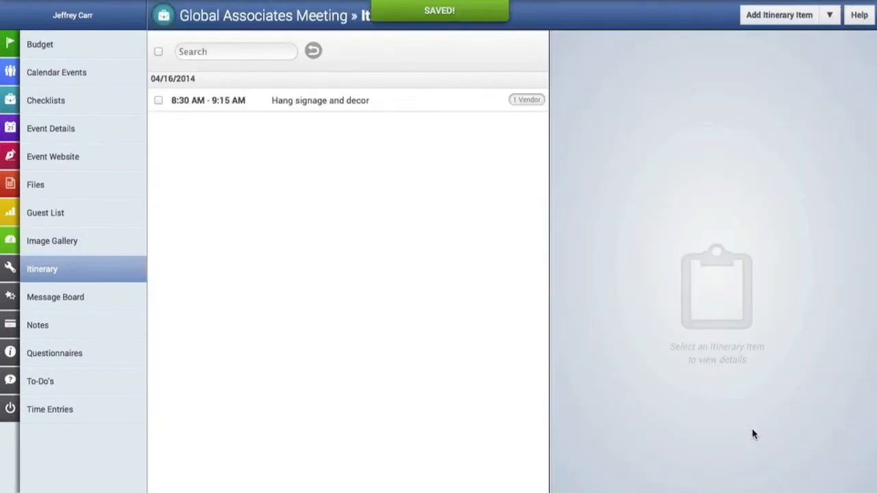
pyautogui.moveTo(223, 66)
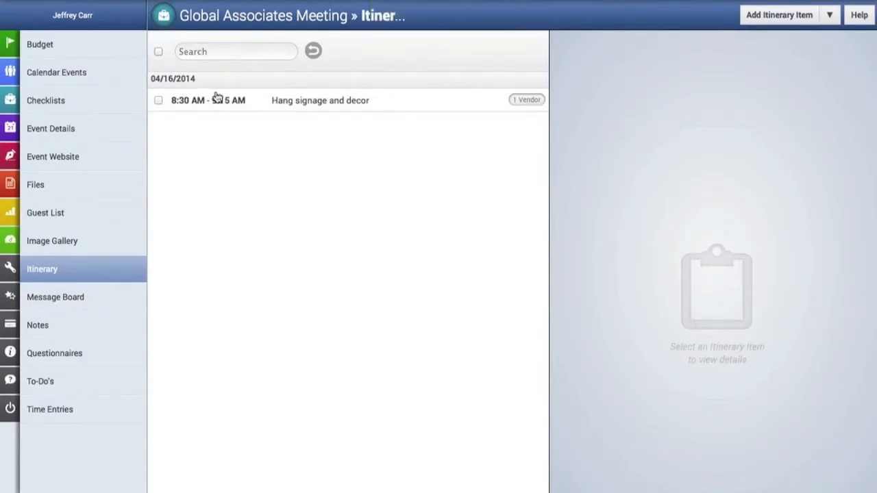
pyautogui.moveTo(569, 133)
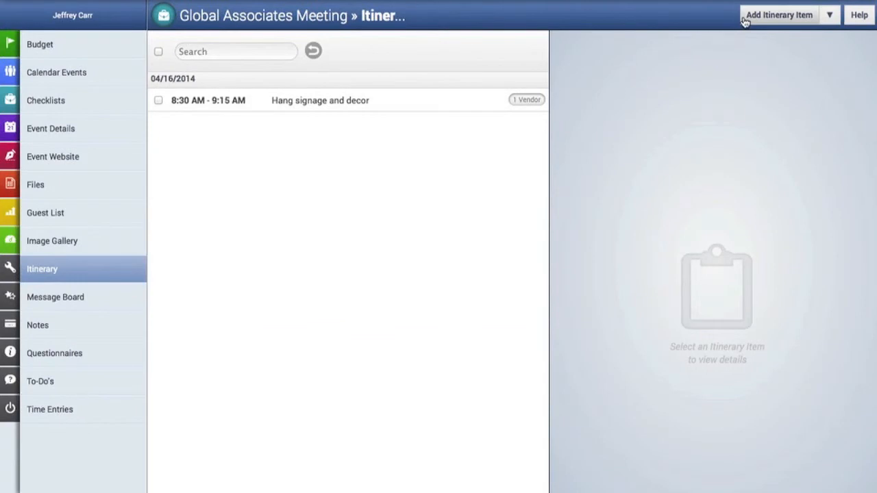
# Step: Title a new item 'Production company arrives to set up', timed 9:00–10:45 am
pyautogui.click(779, 15)
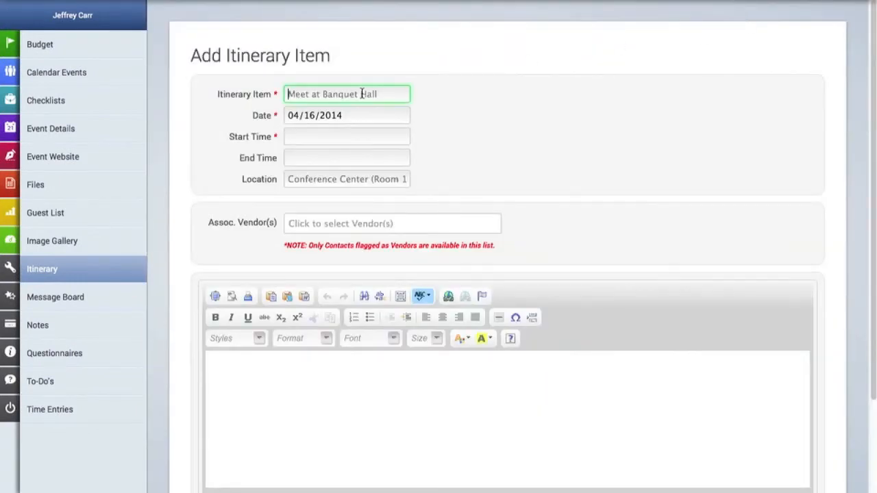
pyautogui.write('Produc')
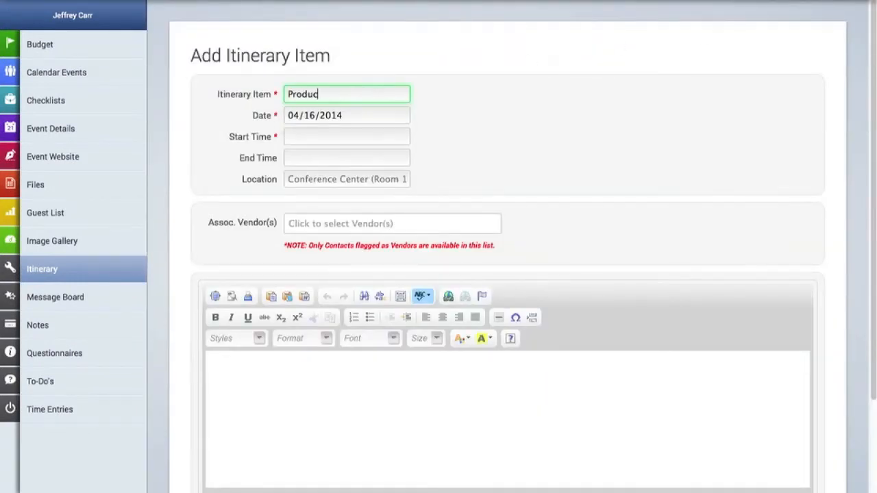
pyautogui.write('tion company')
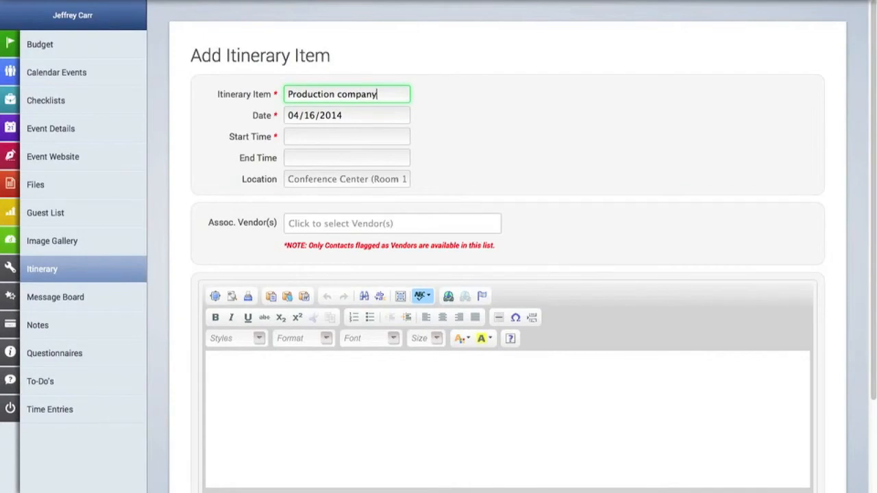
pyautogui.write('arrives to set')
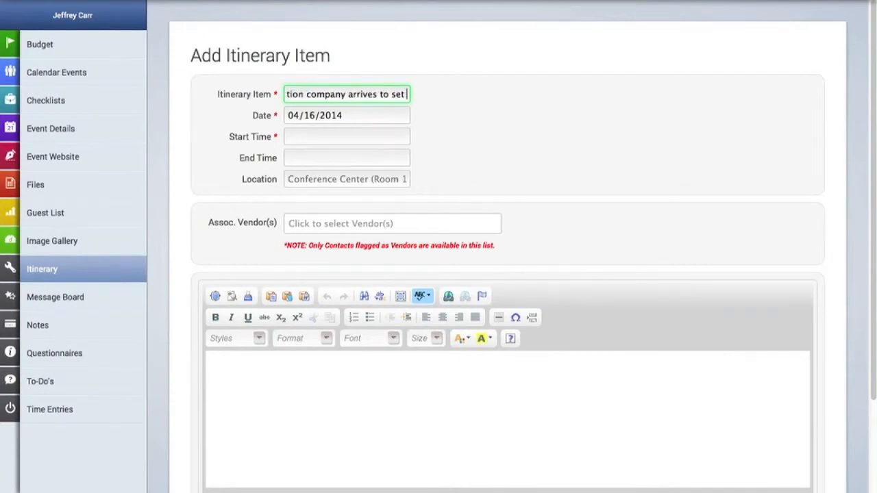
pyautogui.click(346, 136)
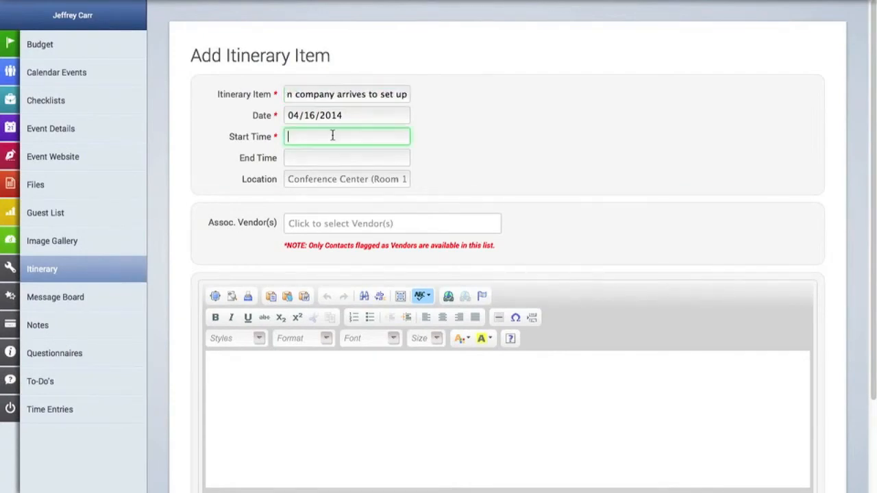
pyautogui.write('9')
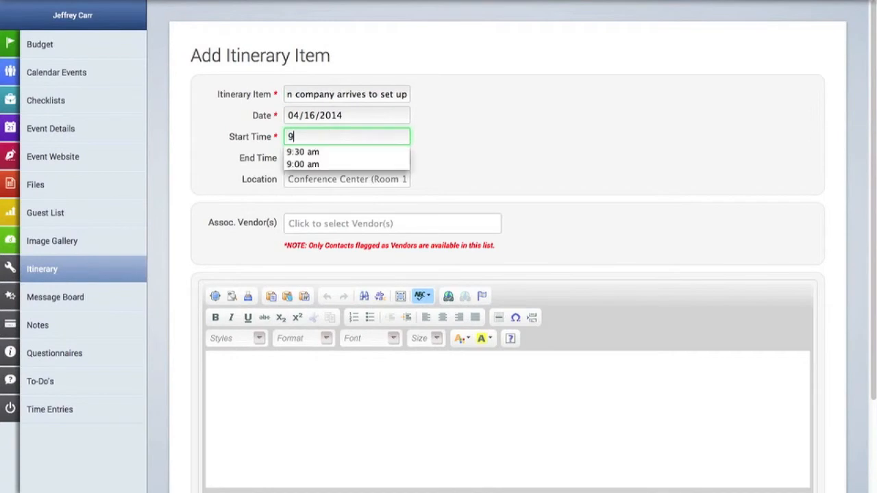
pyautogui.write(':00')
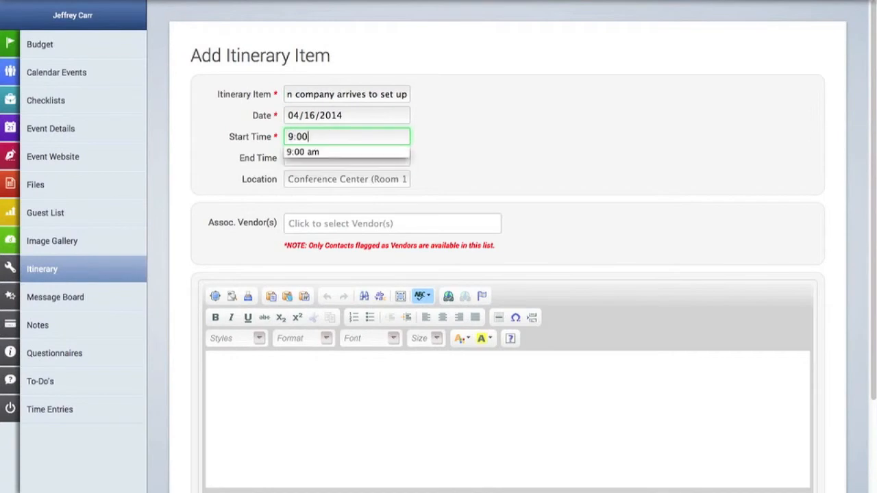
pyautogui.click(346, 152)
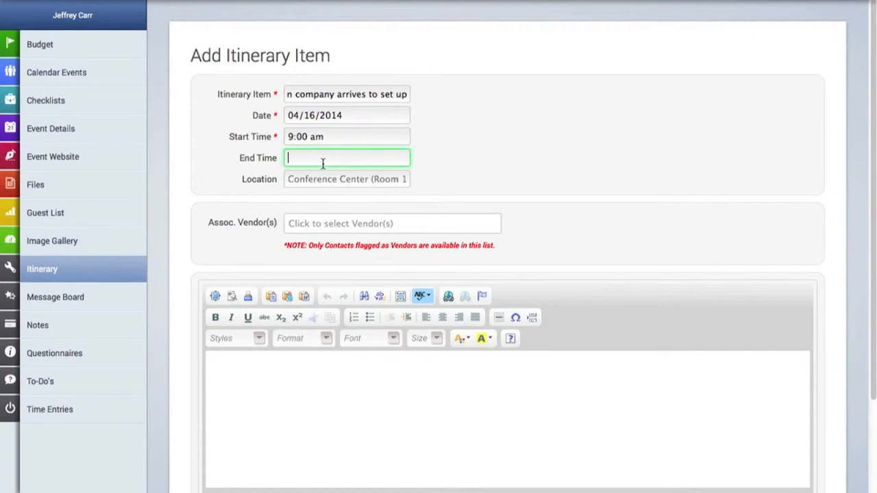
pyautogui.write('10:45 a')
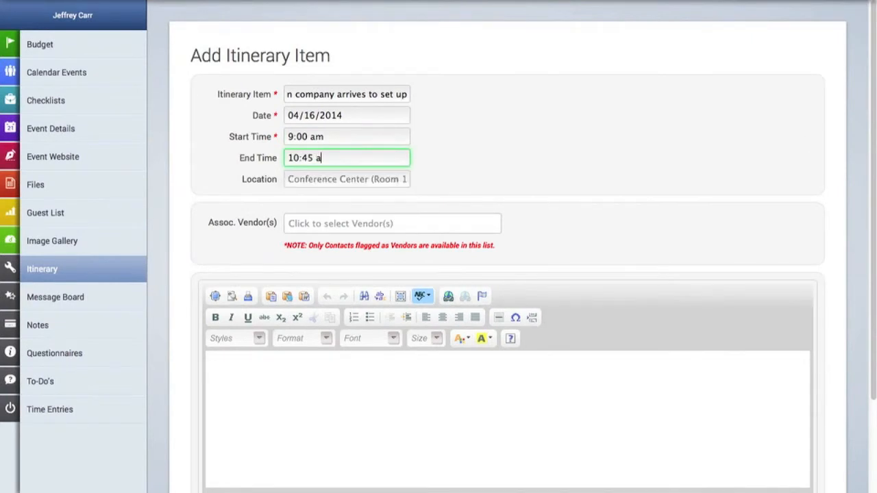
# Step: Set location Ballroom A, link Lo-Hi Production, and add the lighting note
pyautogui.write('Ba')
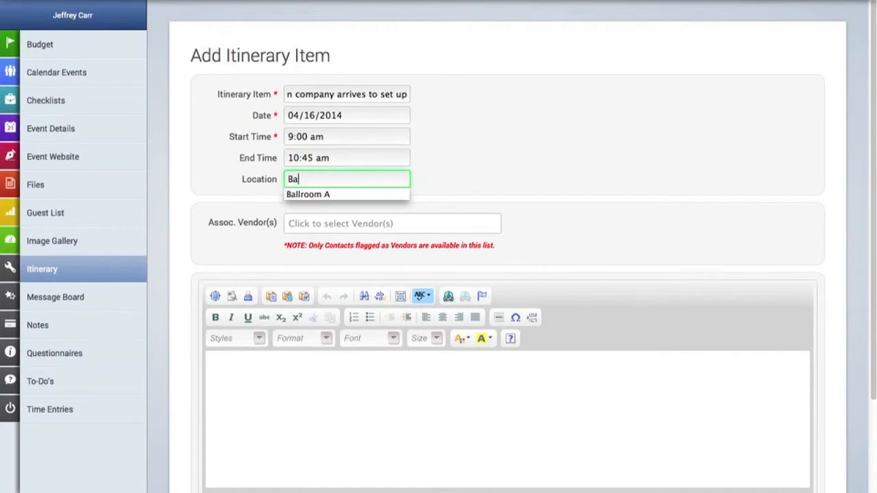
pyautogui.click(307, 194)
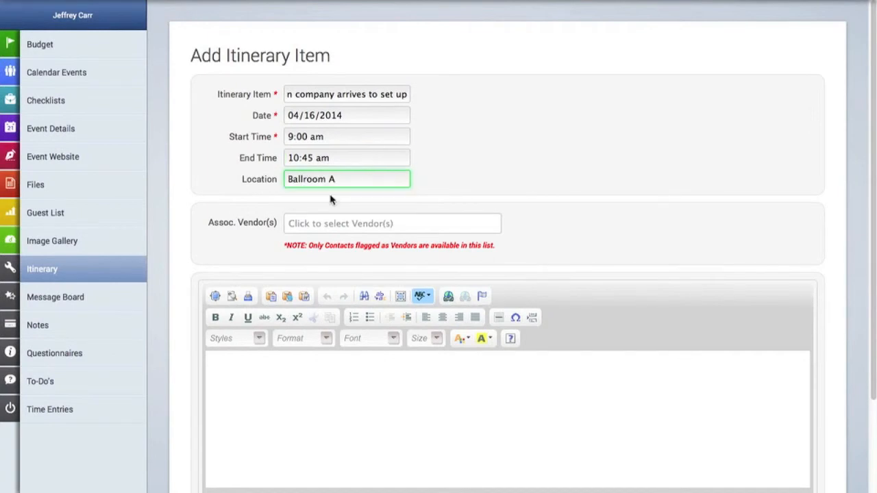
pyautogui.click(392, 222)
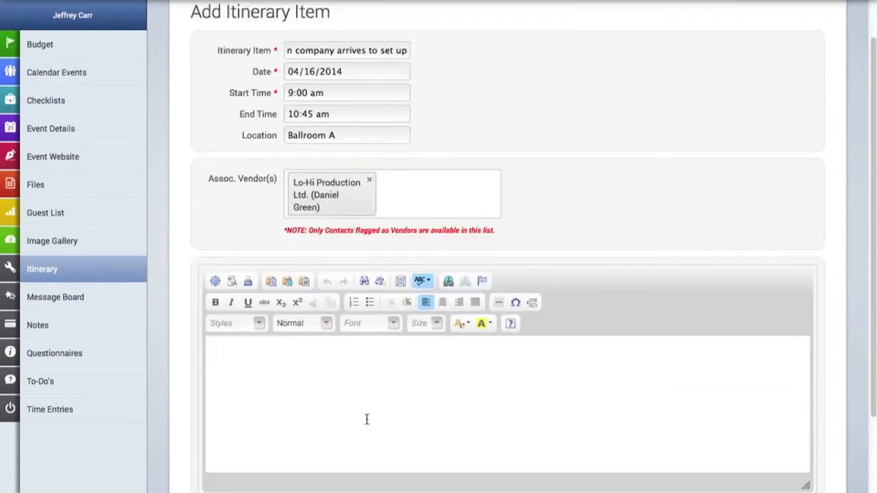
pyautogui.write('Make sure')
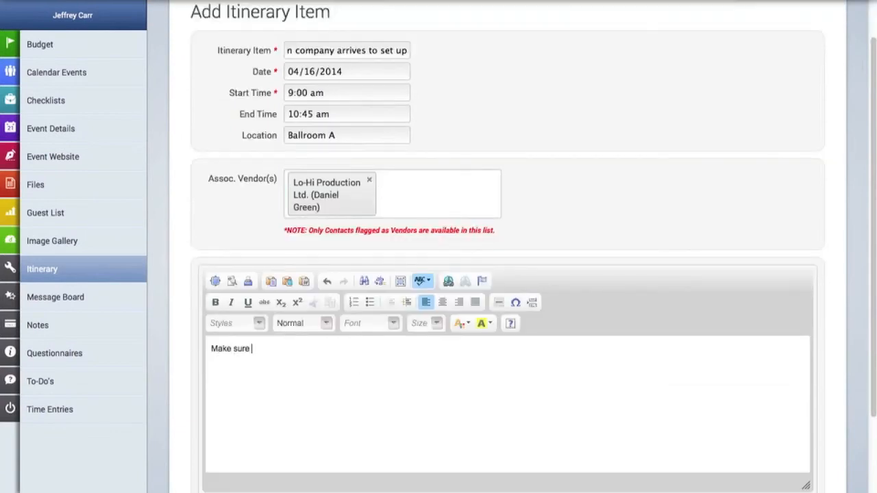
pyautogui.write('you')
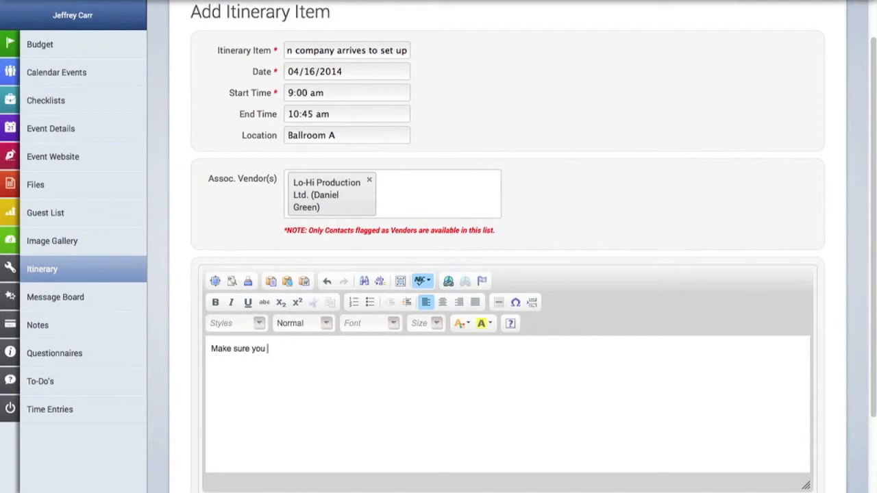
pyautogui.write('a')
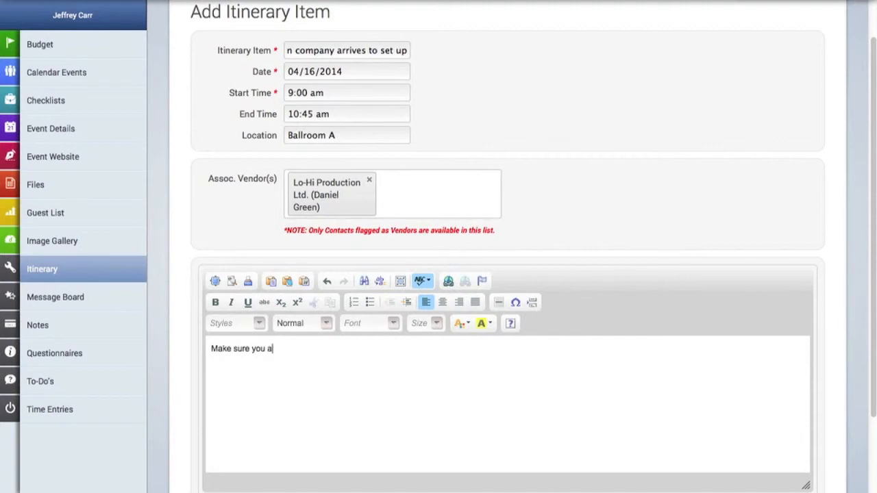
pyautogui.write('ccommodate for')
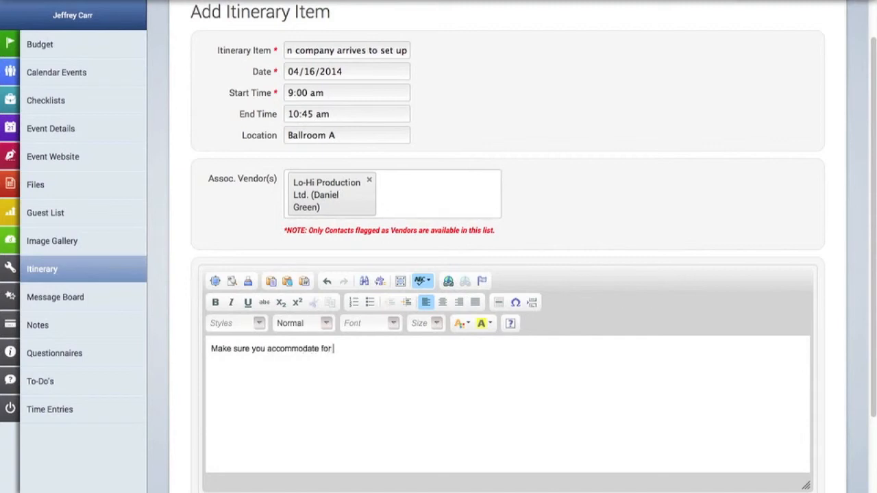
pyautogui.write('lighting')
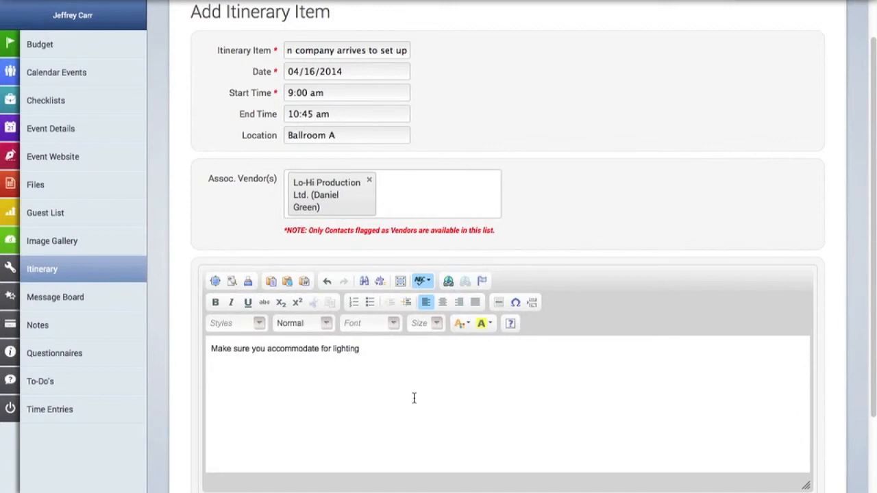
pyautogui.scroll(-3)
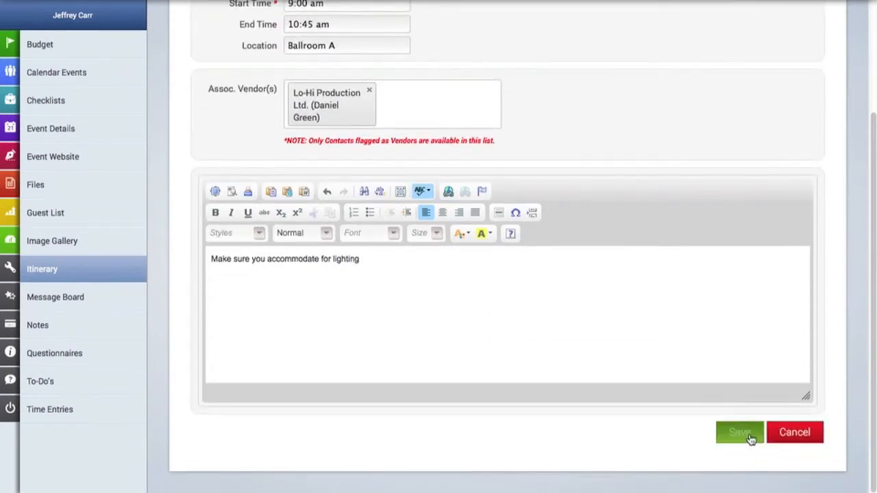
# Step: Save the production company set-up item and view its details
pyautogui.click(739, 432)
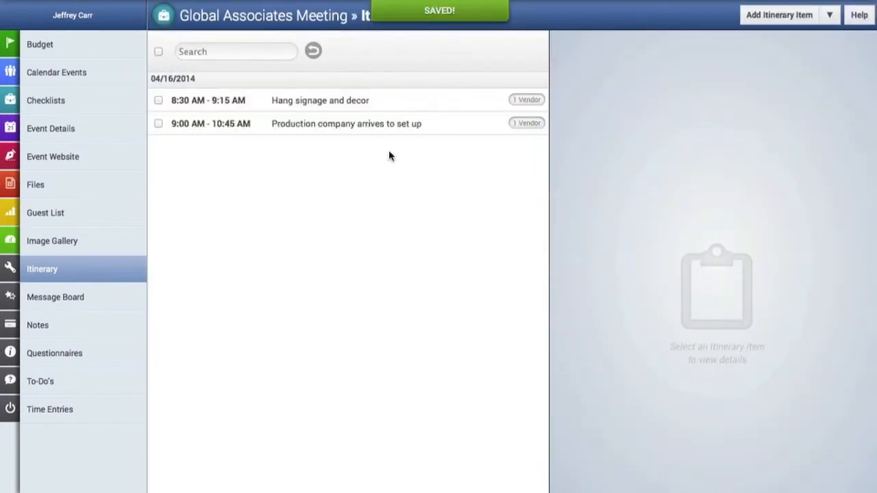
pyautogui.click(346, 123)
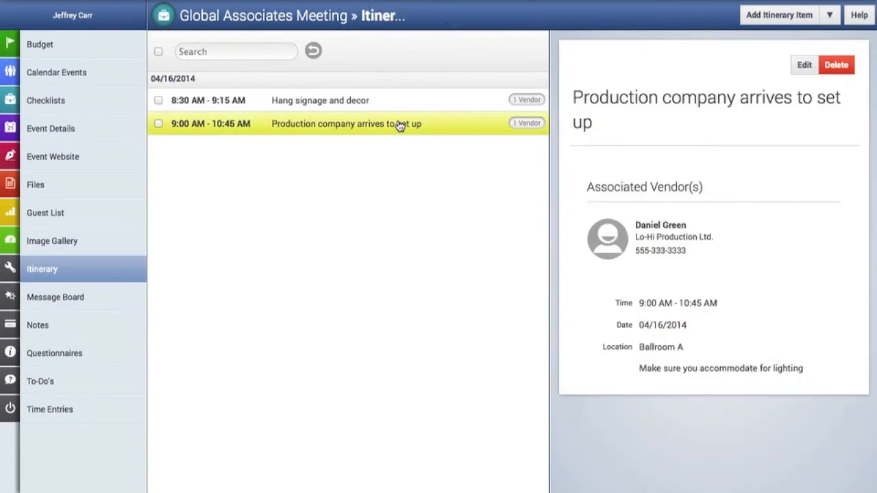
pyautogui.moveTo(528, 193)
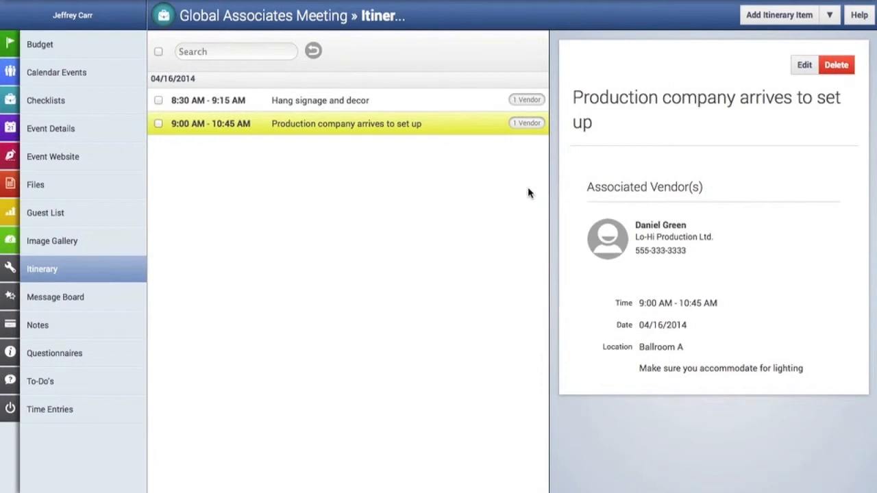
pyautogui.moveTo(827, 39)
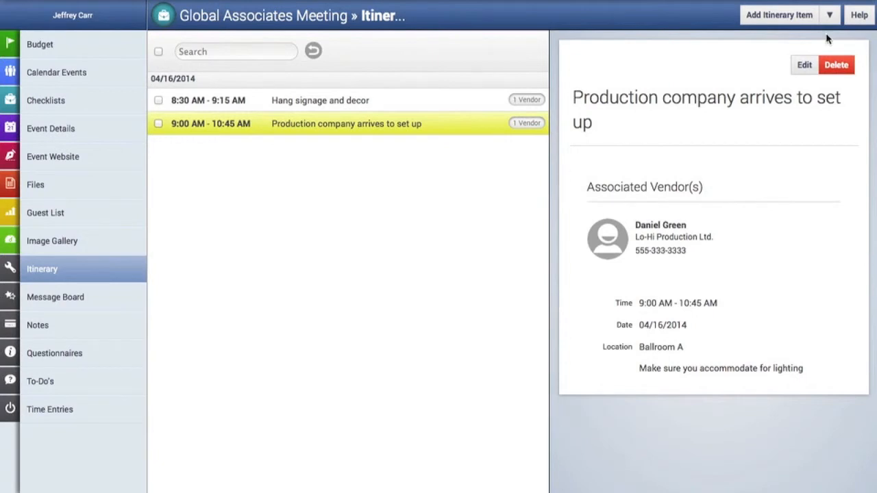
pyautogui.click(829, 15)
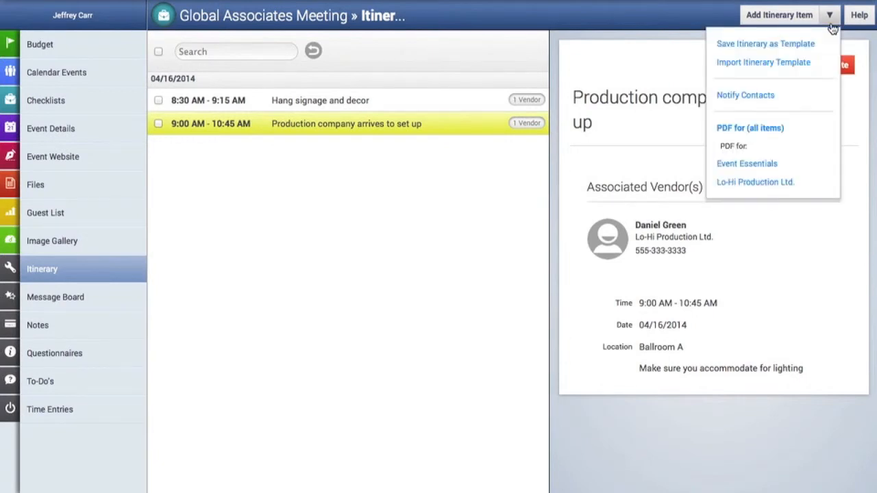
pyautogui.moveTo(762, 62)
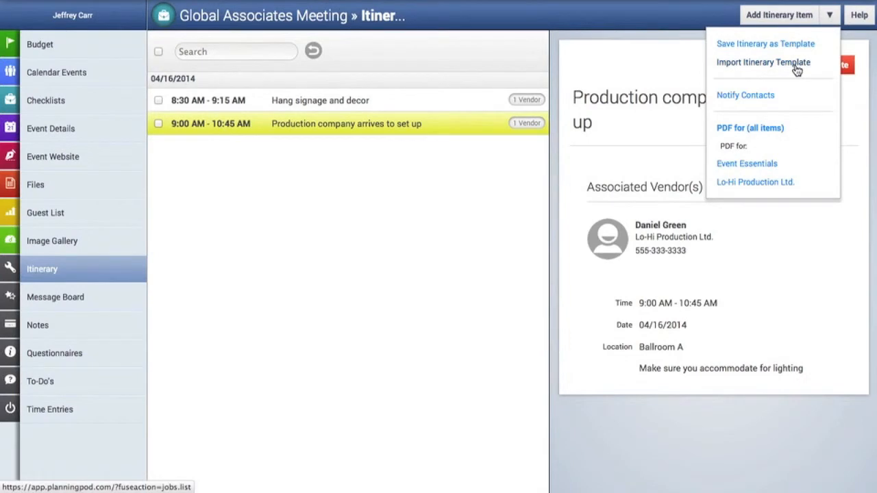
pyautogui.moveTo(498, 238)
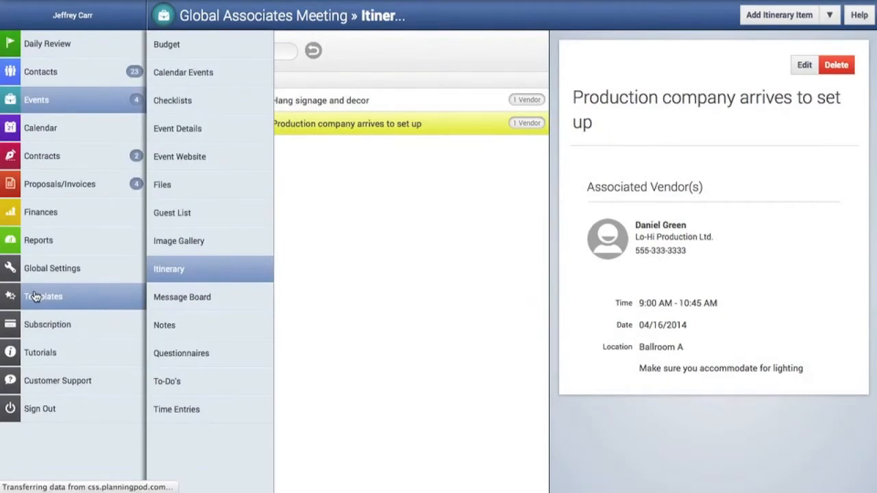
pyautogui.click(44, 296)
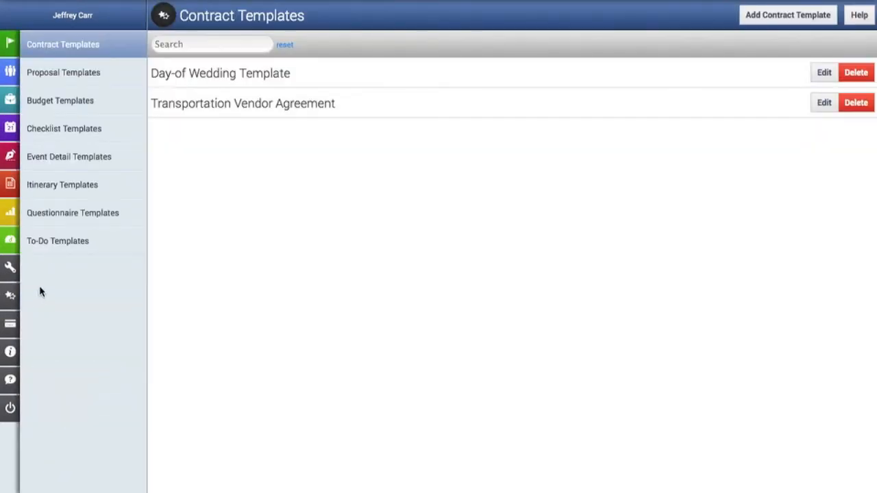
pyautogui.click(62, 184)
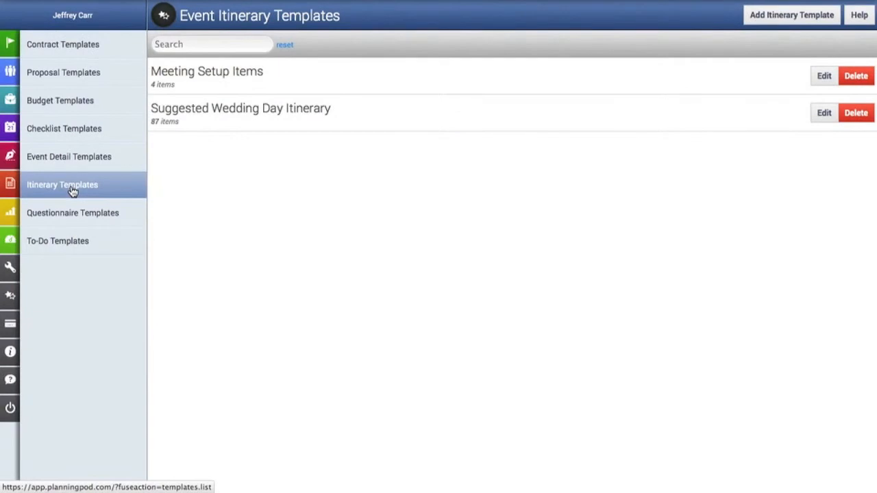
pyautogui.moveTo(466, 45)
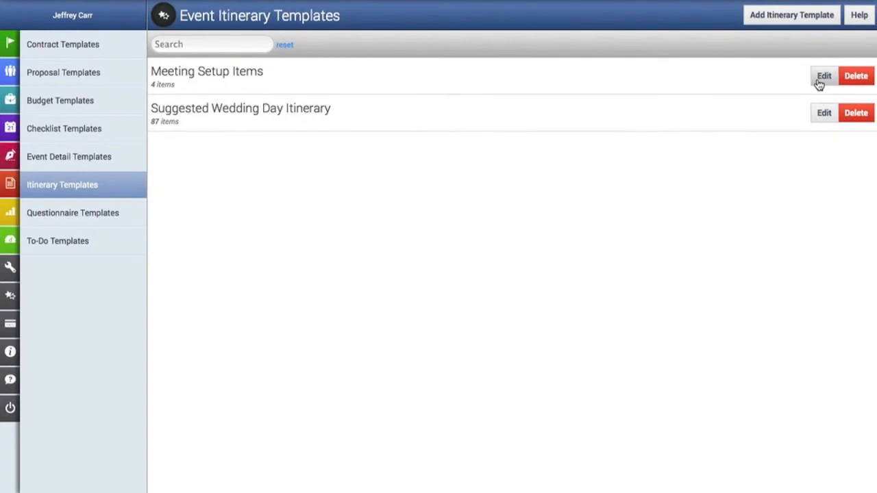
pyautogui.click(824, 75)
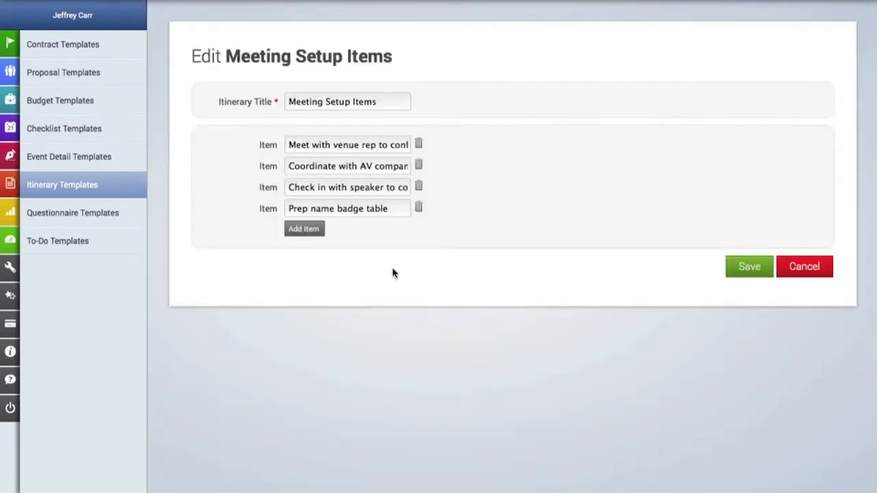
pyautogui.moveTo(438, 166)
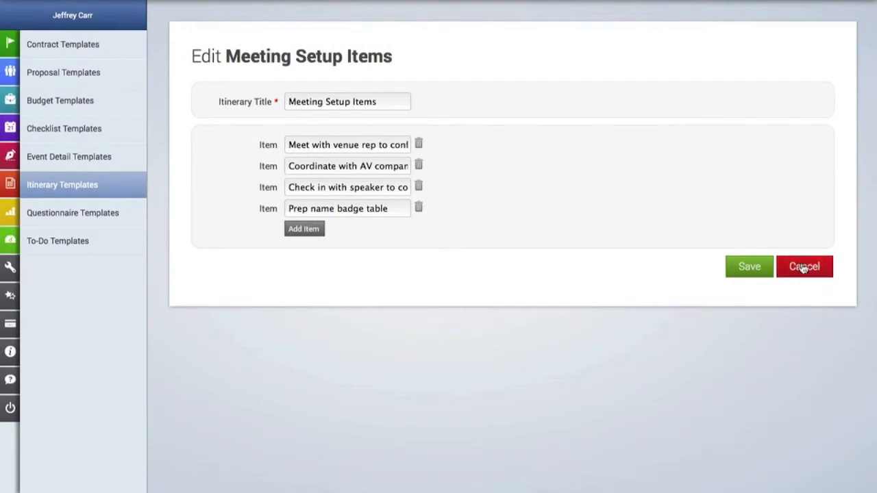
pyautogui.click(803, 266)
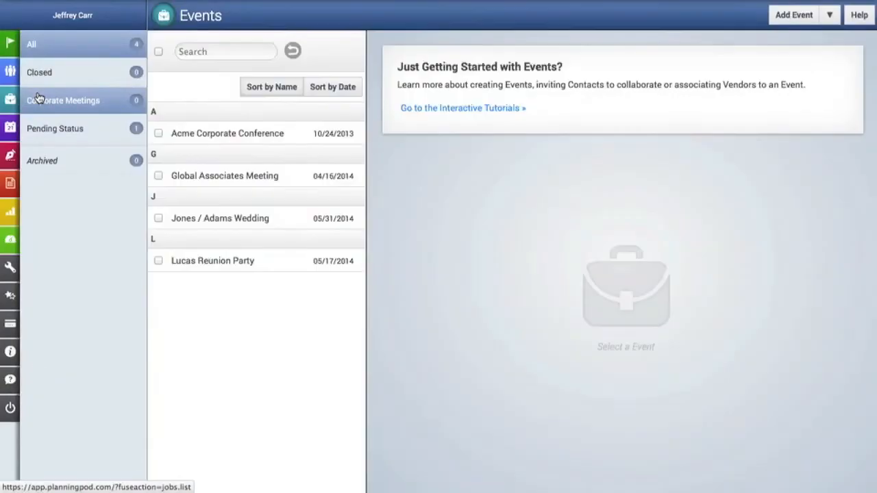
# Step: Reopen the meeting's itinerary and import the Meeting Setup Items template
pyautogui.click(224, 175)
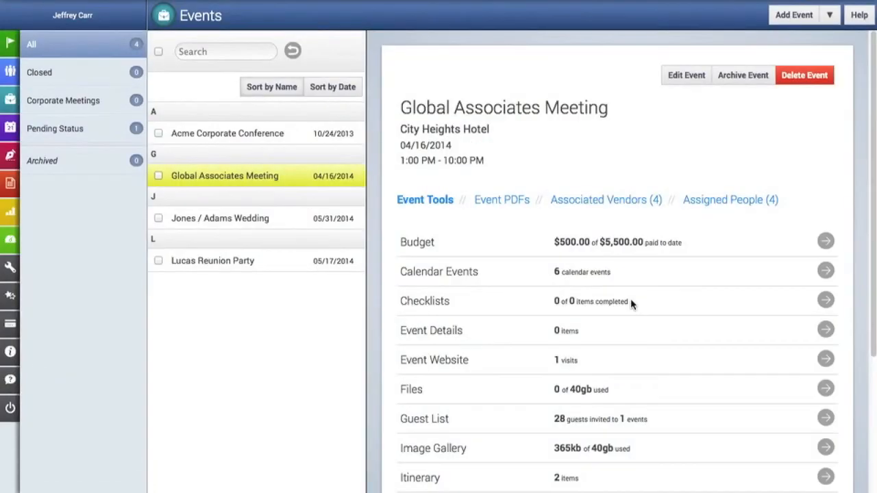
pyautogui.scroll(-3)
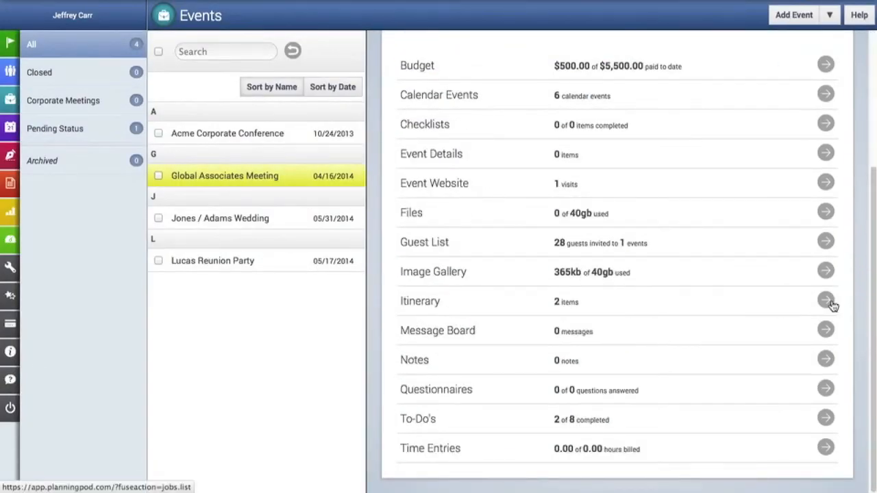
pyautogui.click(826, 300)
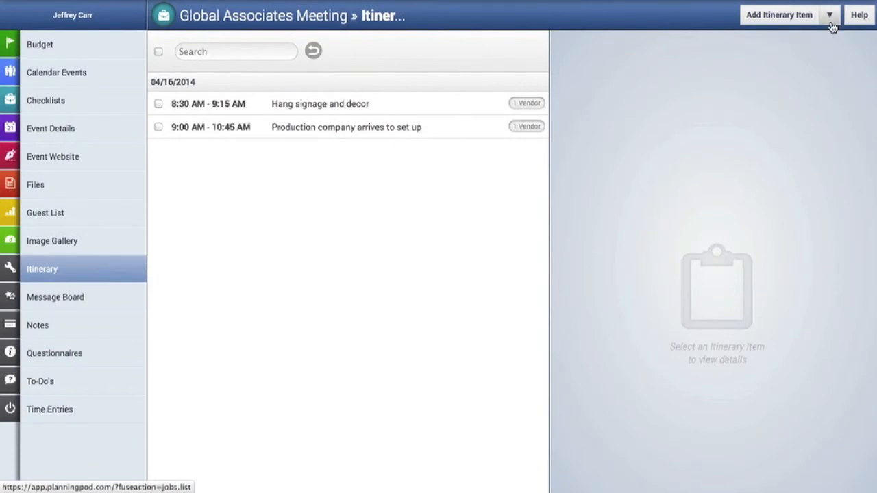
pyautogui.click(830, 14)
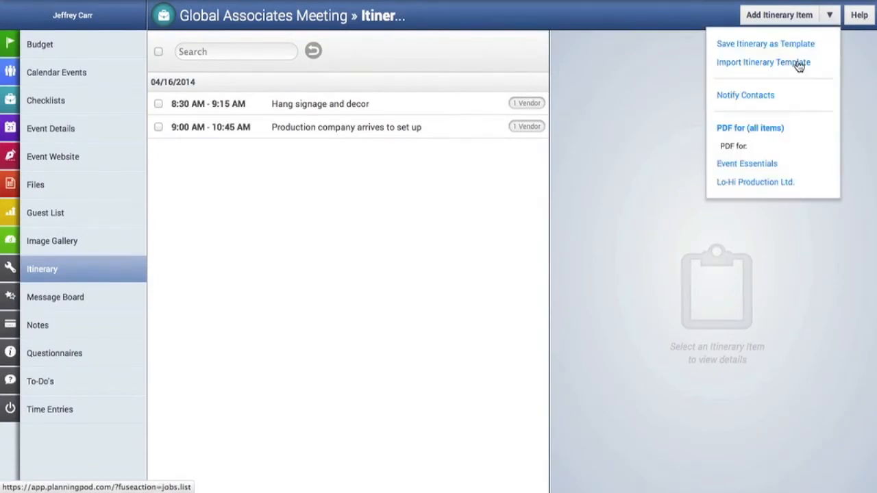
pyautogui.click(762, 62)
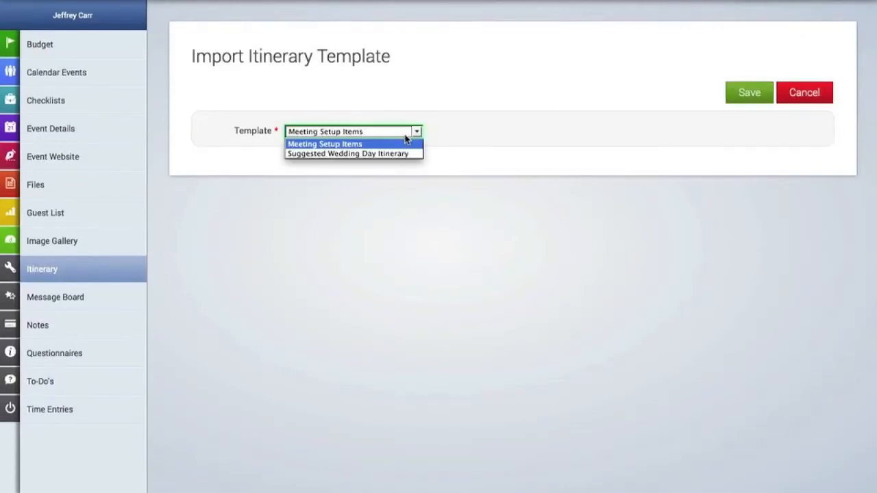
pyautogui.moveTo(400, 148)
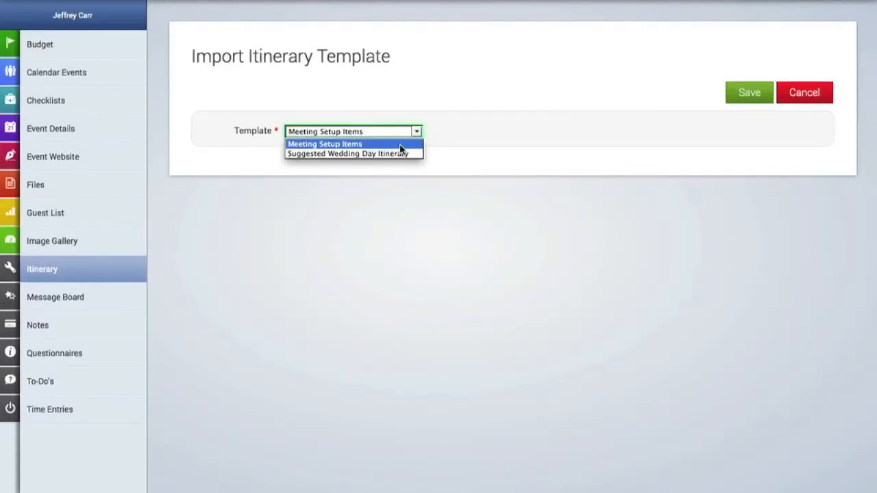
pyautogui.click(324, 144)
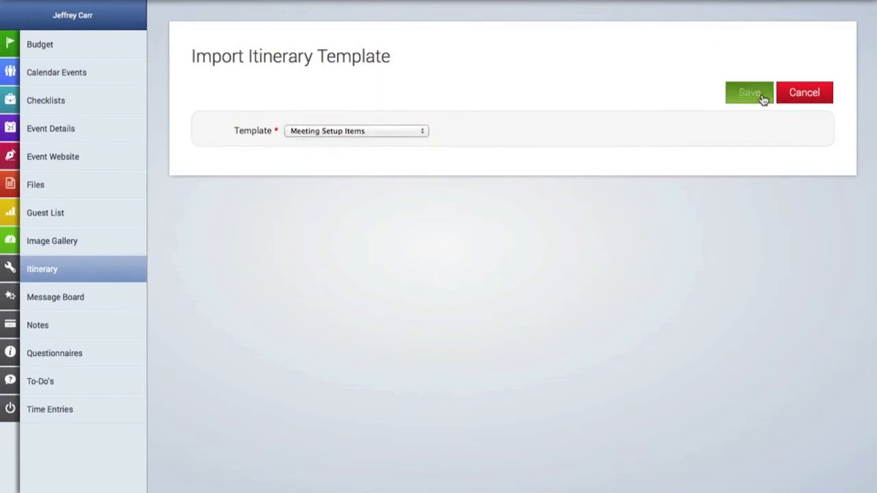
pyautogui.click(748, 92)
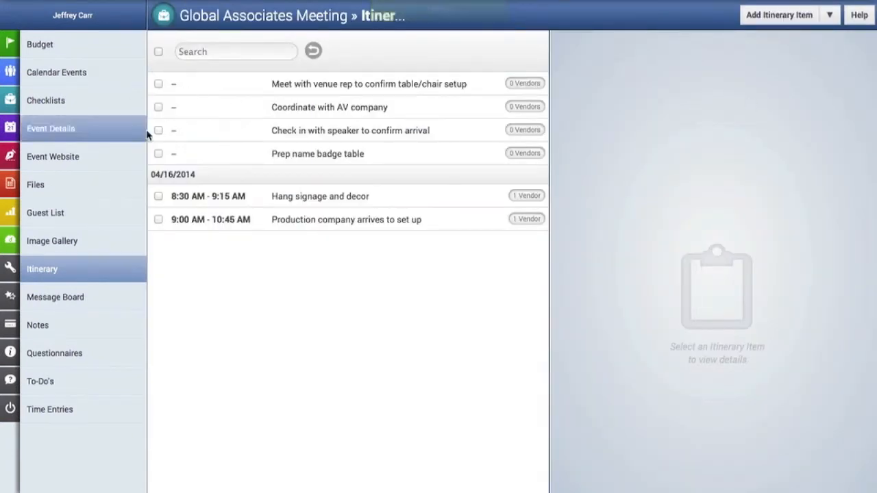
pyautogui.moveTo(335, 175)
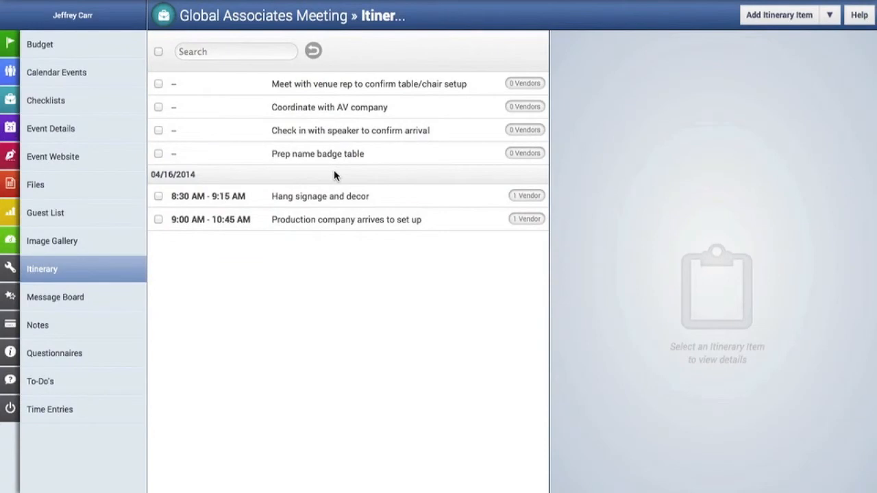
pyautogui.moveTo(331, 173)
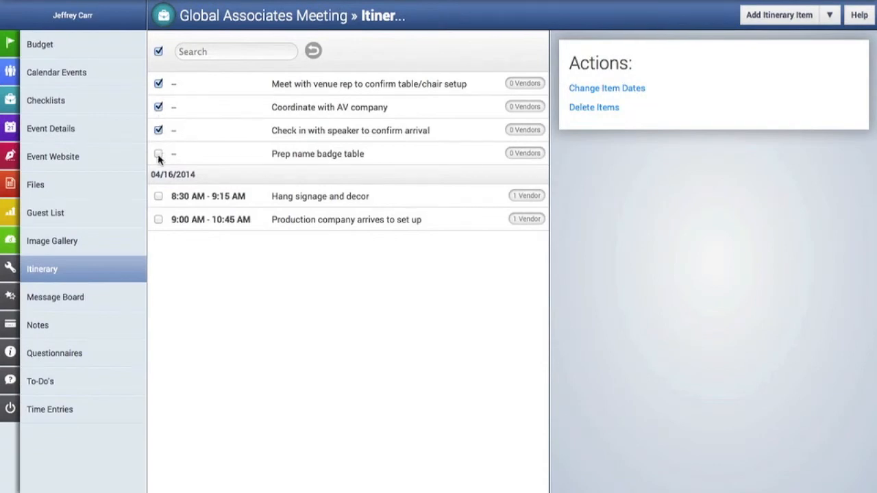
# Step: Change the four imported setup items' date to April 16, 2014
pyautogui.click(158, 153)
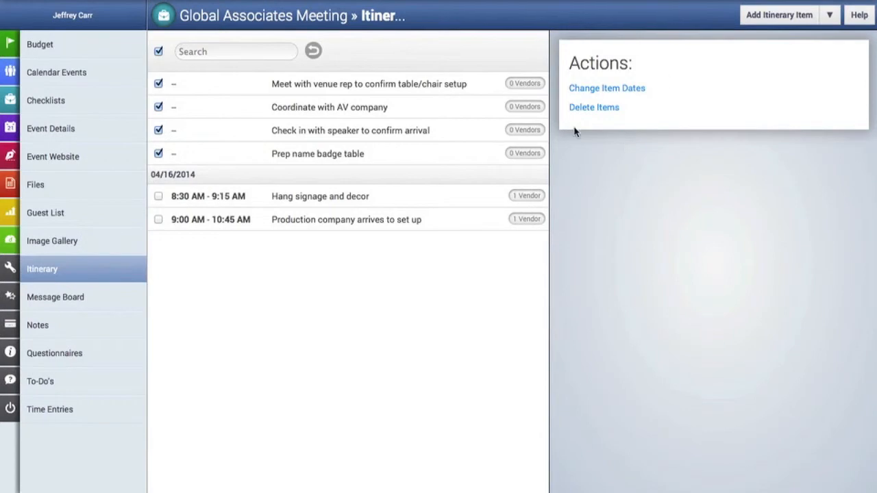
pyautogui.click(605, 88)
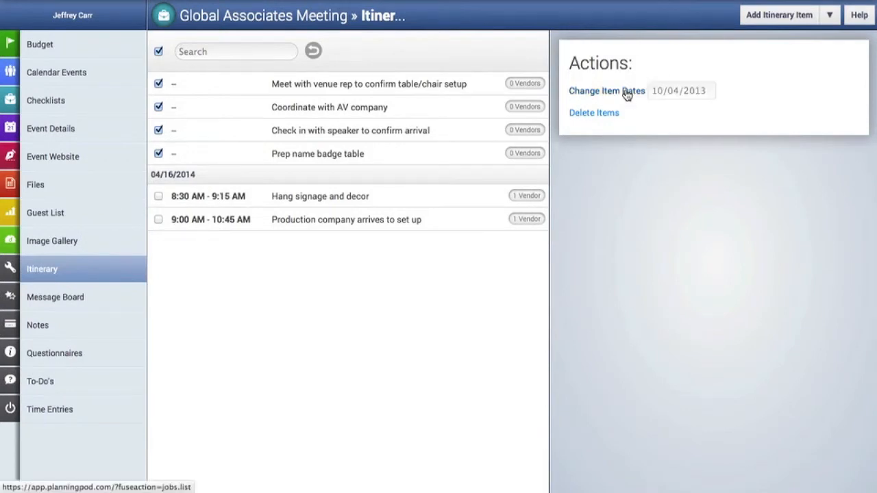
pyautogui.click(680, 91)
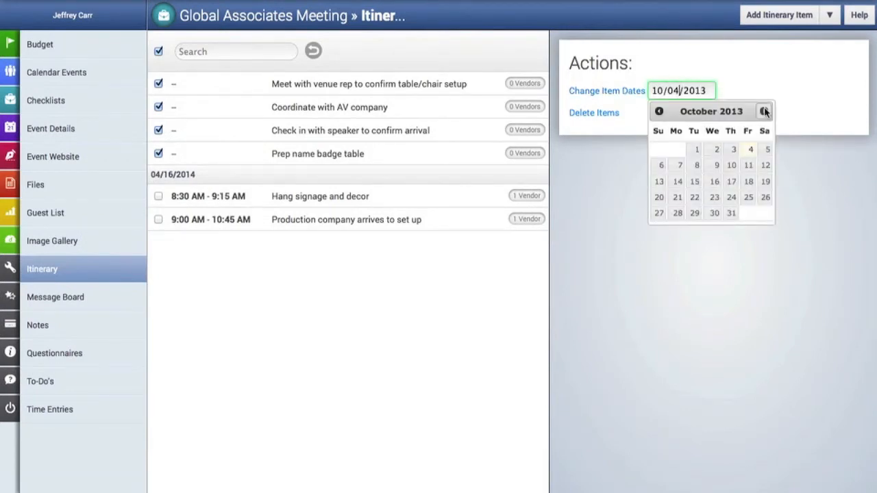
pyautogui.click(765, 111)
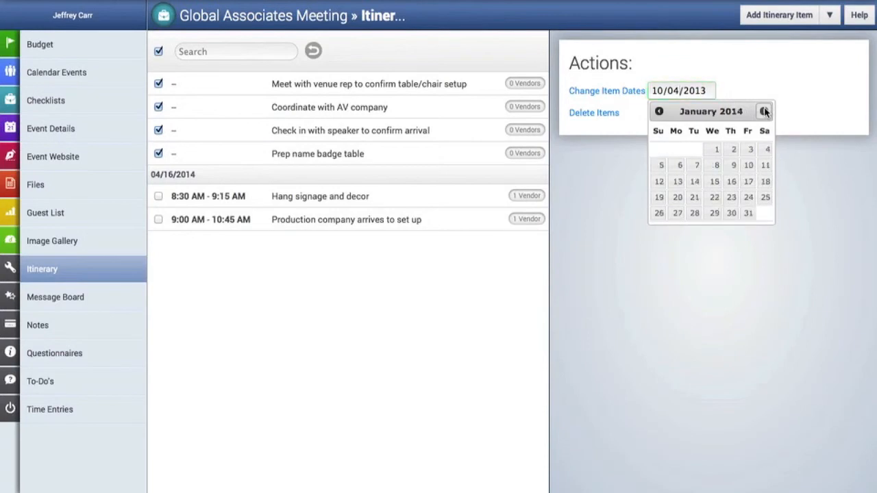
pyautogui.click(764, 111)
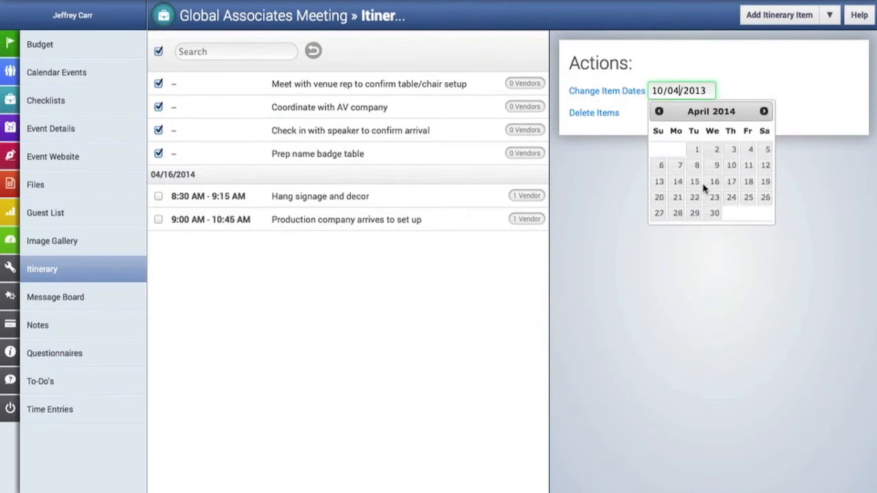
pyautogui.click(713, 182)
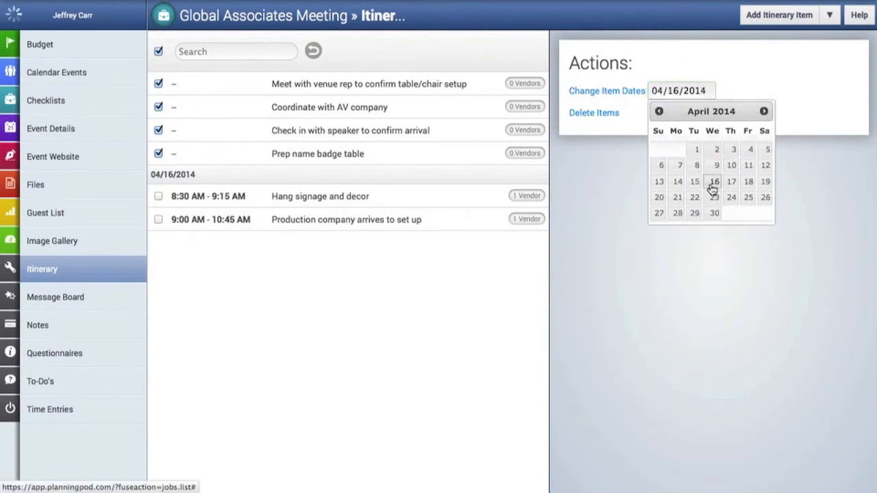
pyautogui.click(713, 182)
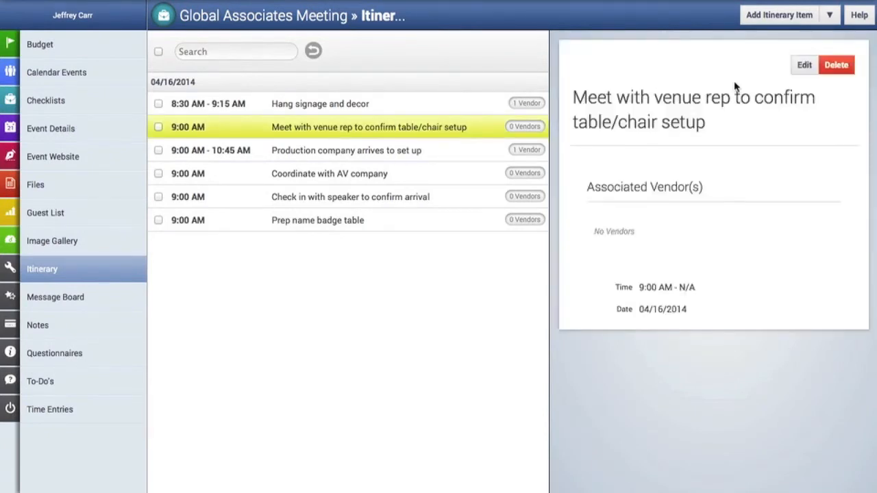
# Step: Edit the venue rep meeting to start at 7:30 AM in Ballroom A
pyautogui.click(804, 65)
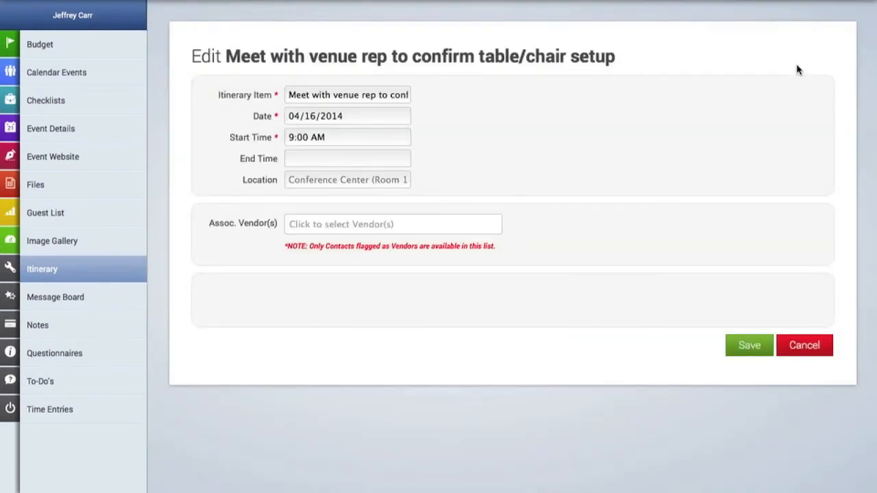
pyautogui.click(346, 158)
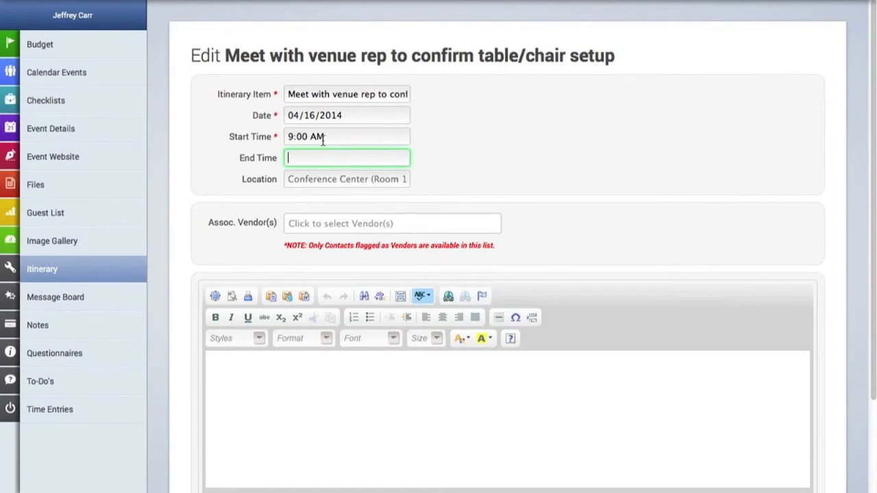
pyautogui.click(347, 136)
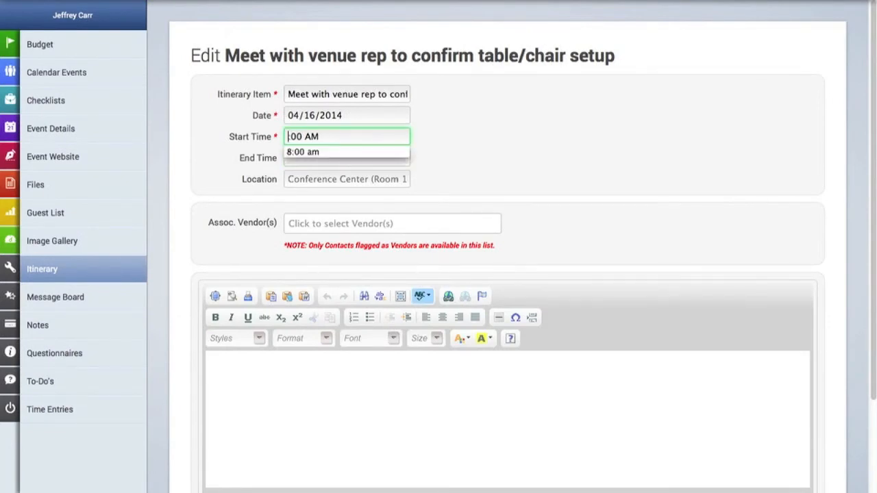
pyautogui.write('7')
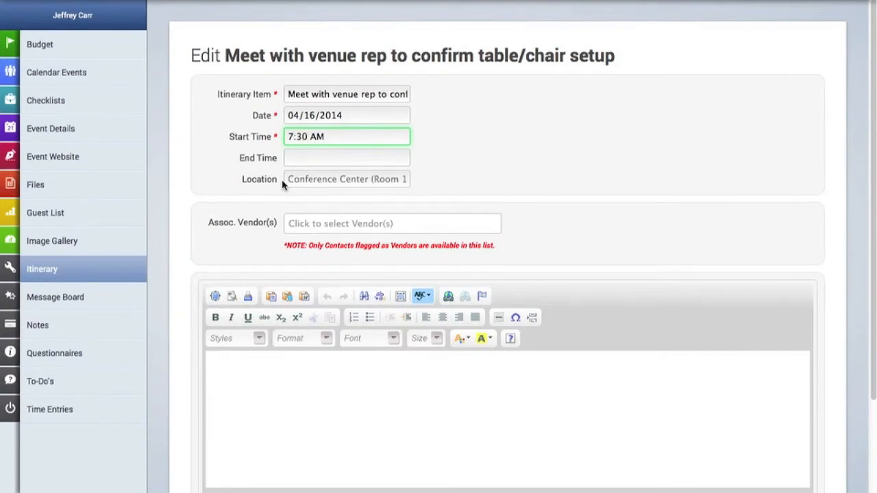
pyautogui.click(346, 179)
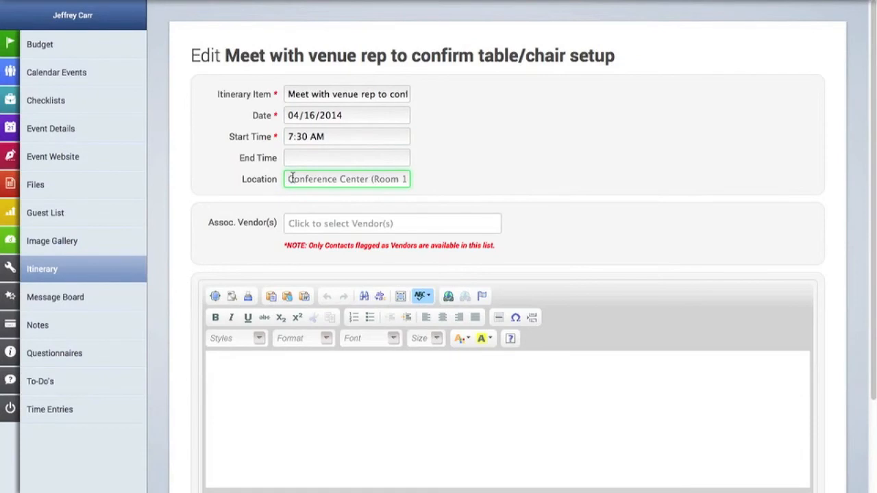
pyautogui.write('Ball')
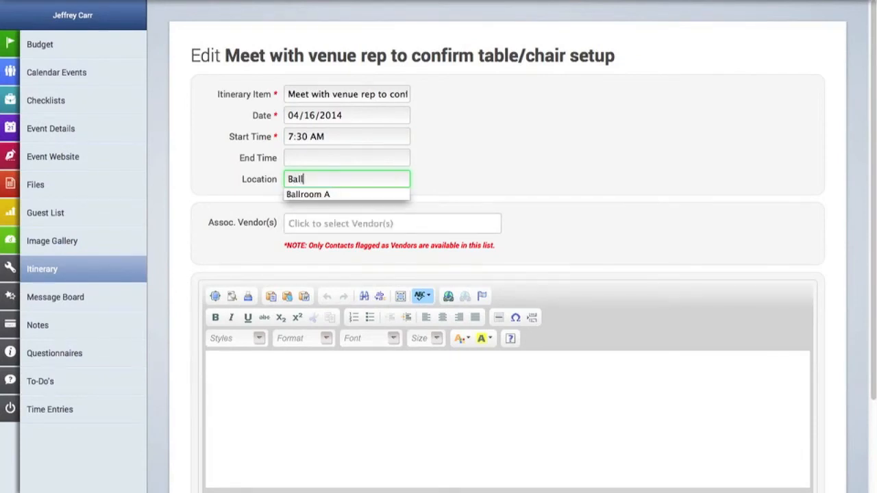
pyautogui.click(307, 194)
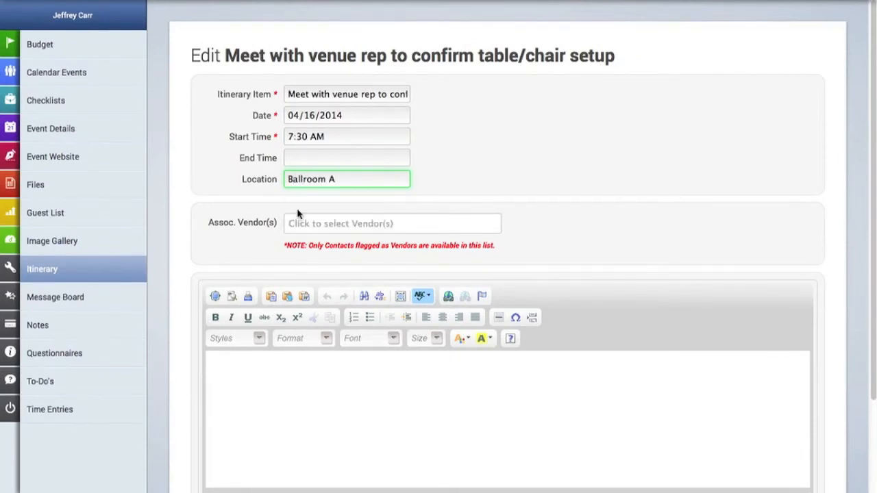
pyautogui.scroll(-3)
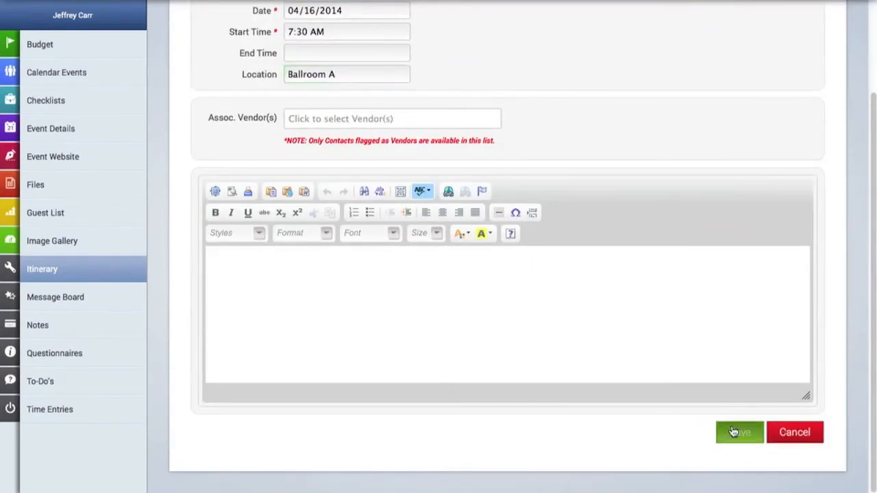
pyautogui.click(739, 433)
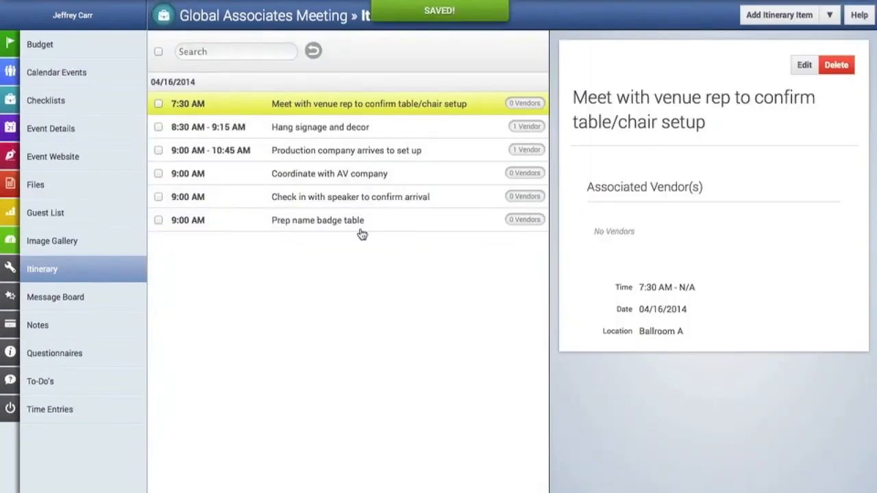
# Step: Delete the 'Coordinate with AV company' item from the itinerary
pyautogui.click(329, 174)
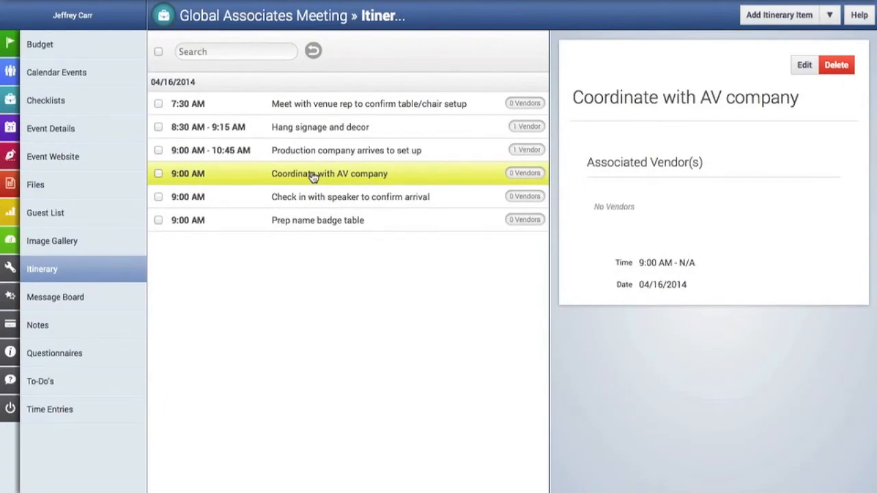
pyautogui.click(159, 173)
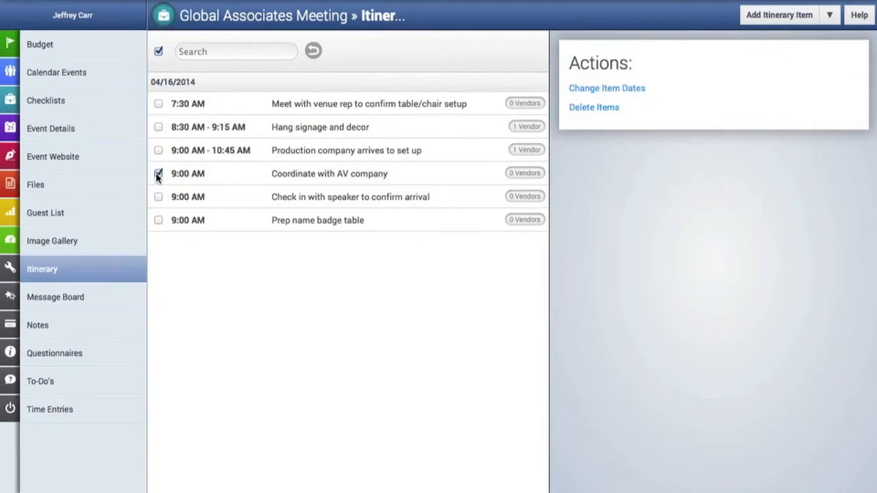
pyautogui.click(593, 107)
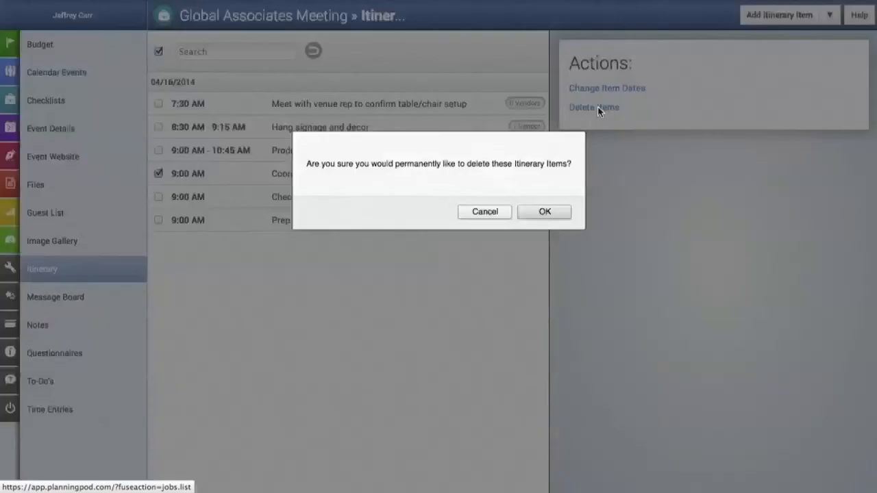
pyautogui.moveTo(544, 216)
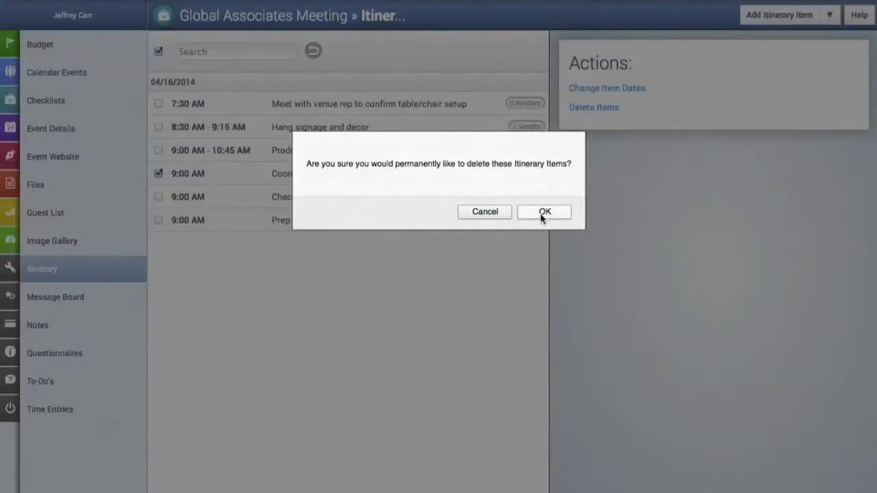
pyautogui.click(544, 211)
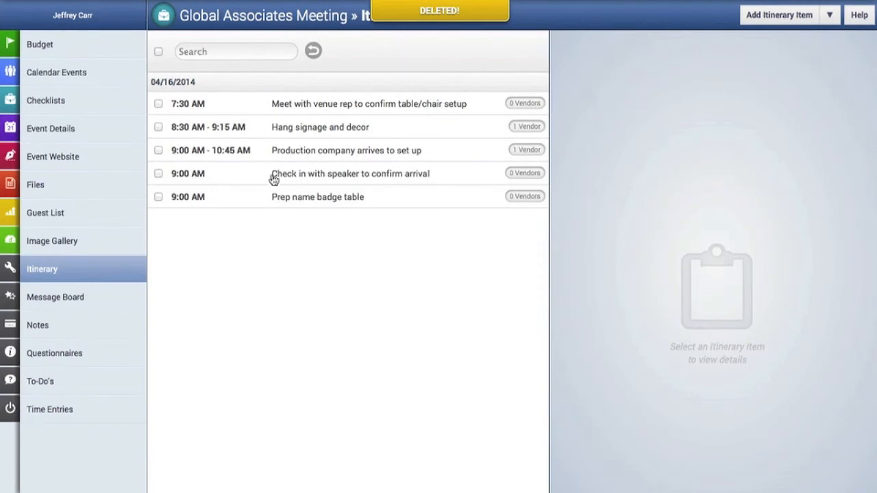
# Step: Change the speaker check-in start time to 11:00 AM
pyautogui.click(349, 173)
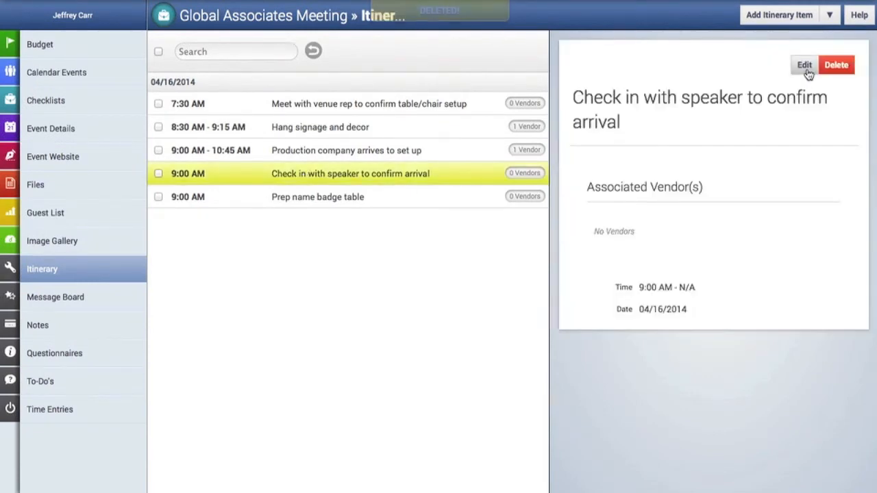
pyautogui.click(803, 64)
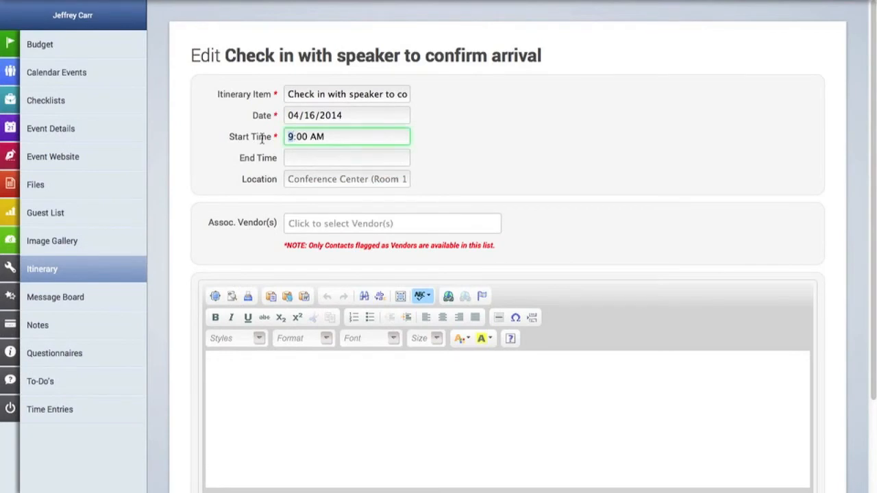
pyautogui.write('11:00 AM')
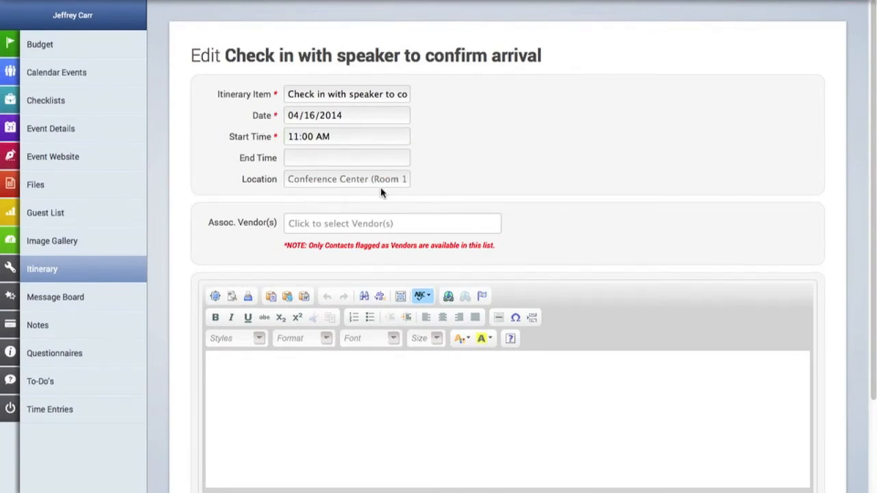
pyautogui.scroll(-3)
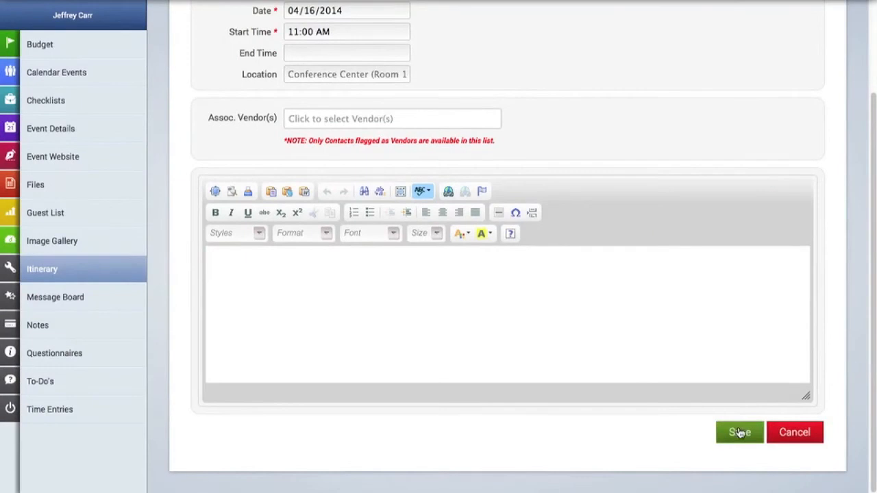
pyautogui.click(739, 431)
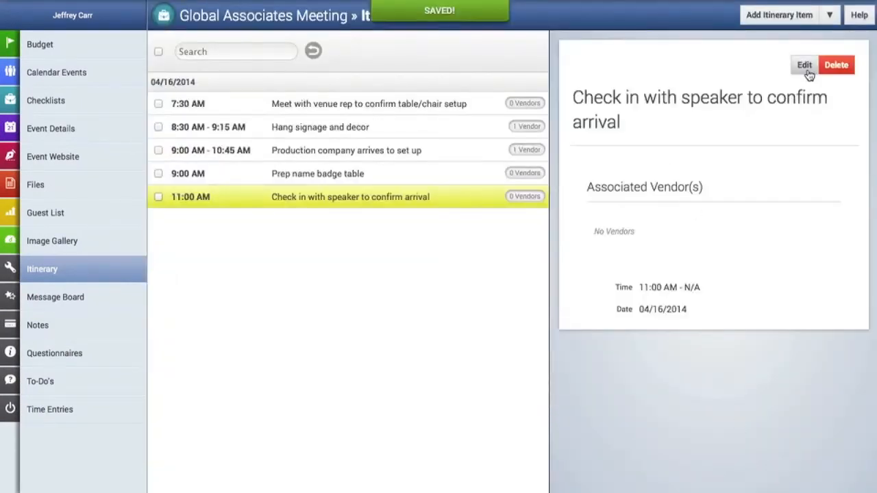
pyautogui.moveTo(447, 204)
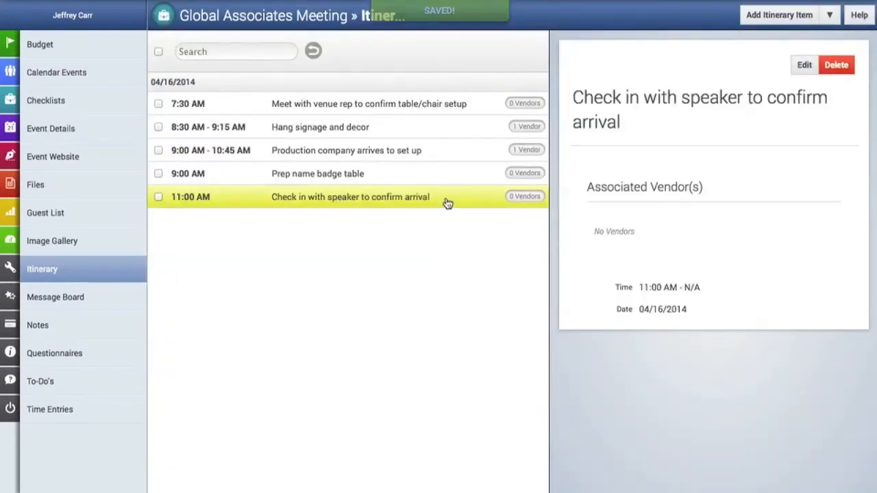
# Step: Give Prep name badge table a 9:45 am end time, Hallway location, Event Essentials vendor
pyautogui.click(317, 173)
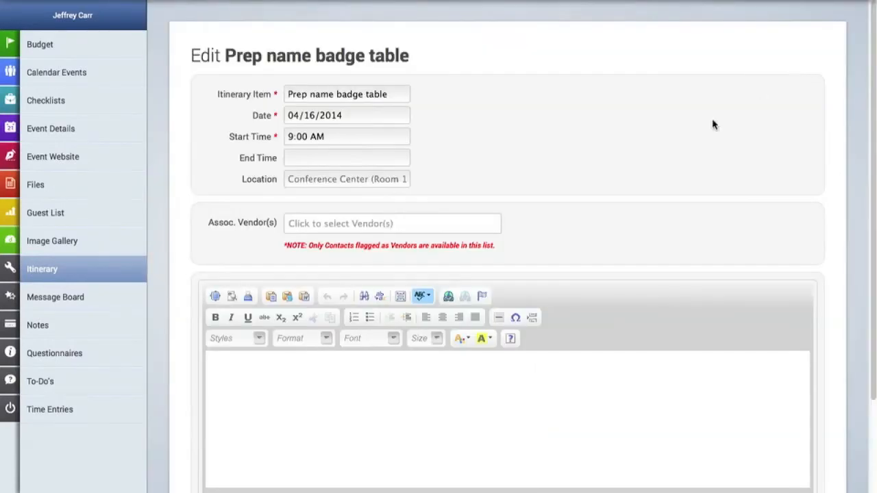
pyautogui.click(346, 157)
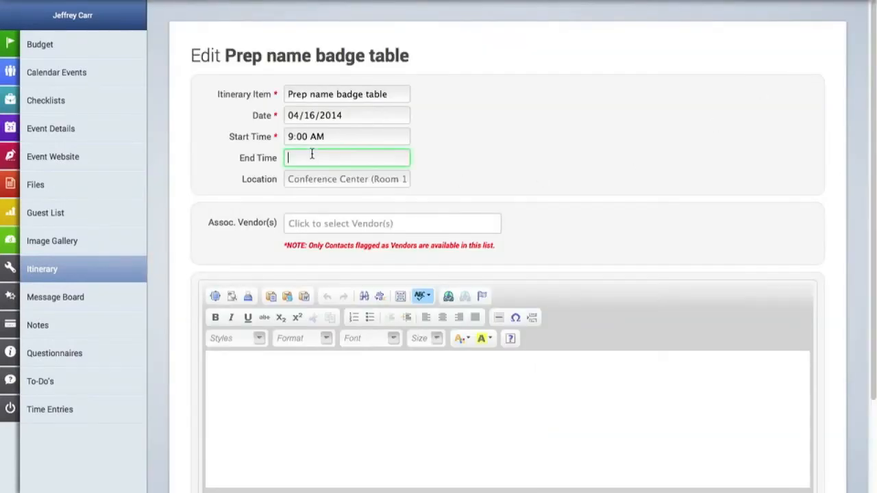
pyautogui.write('9:')
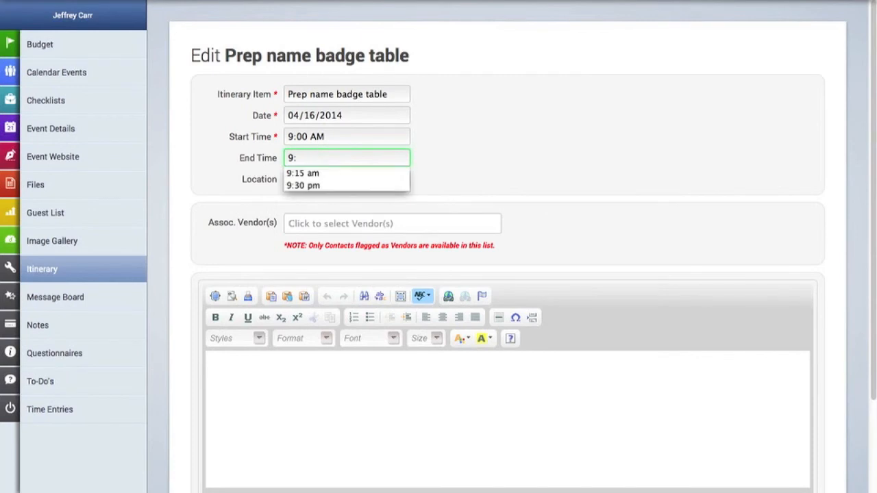
pyautogui.write('45 am')
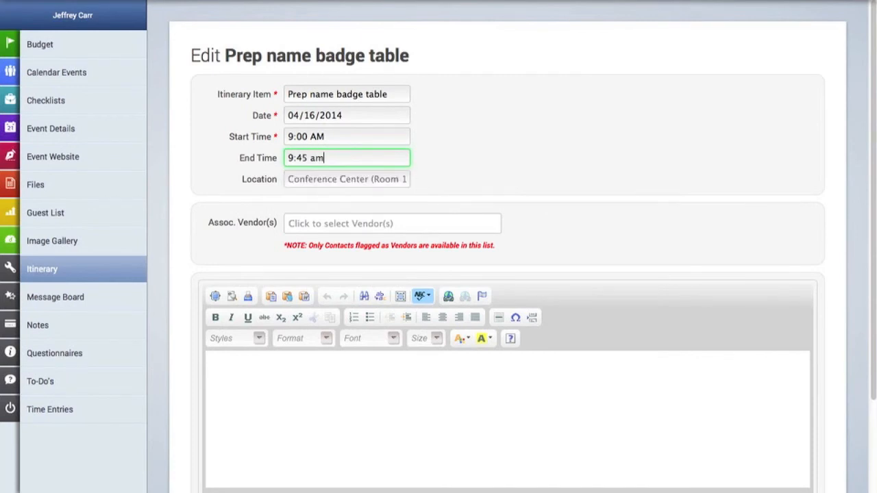
pyautogui.click(346, 179)
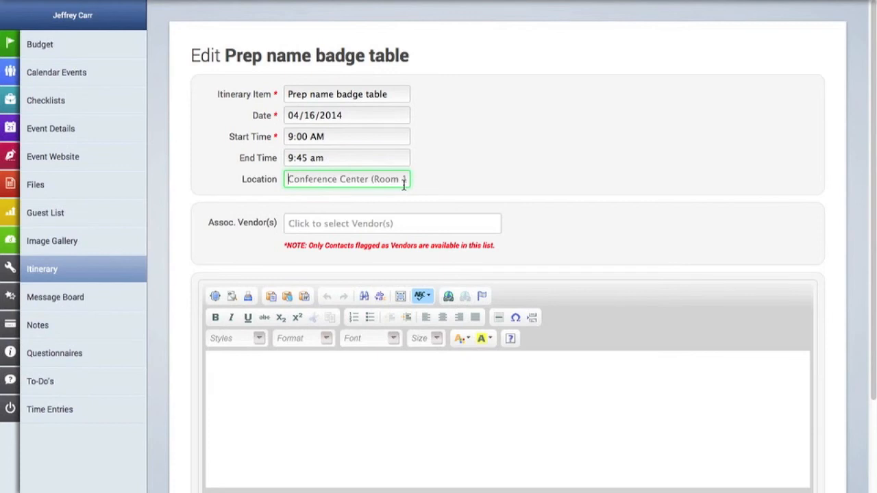
pyautogui.write('Hallway')
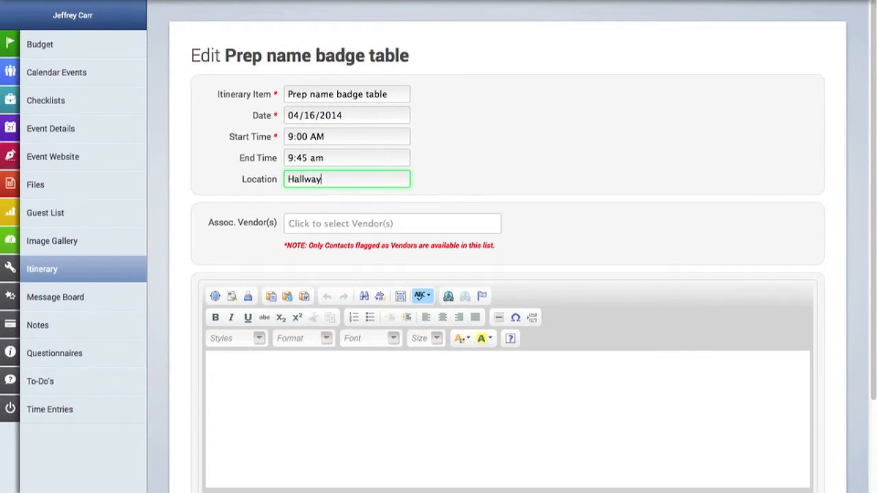
pyautogui.click(393, 223)
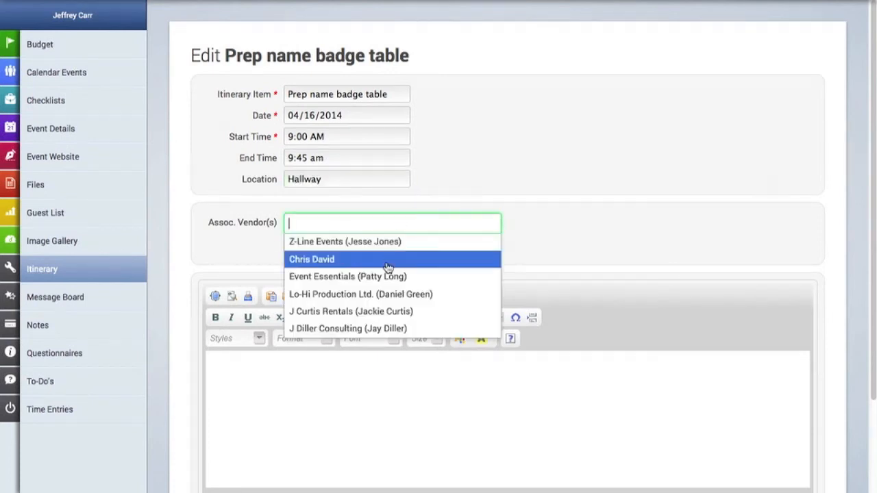
pyautogui.click(348, 276)
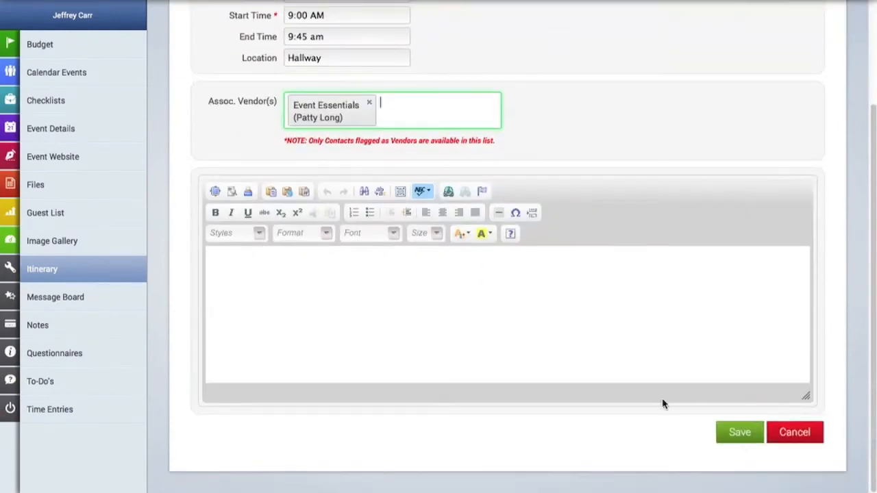
pyautogui.click(740, 432)
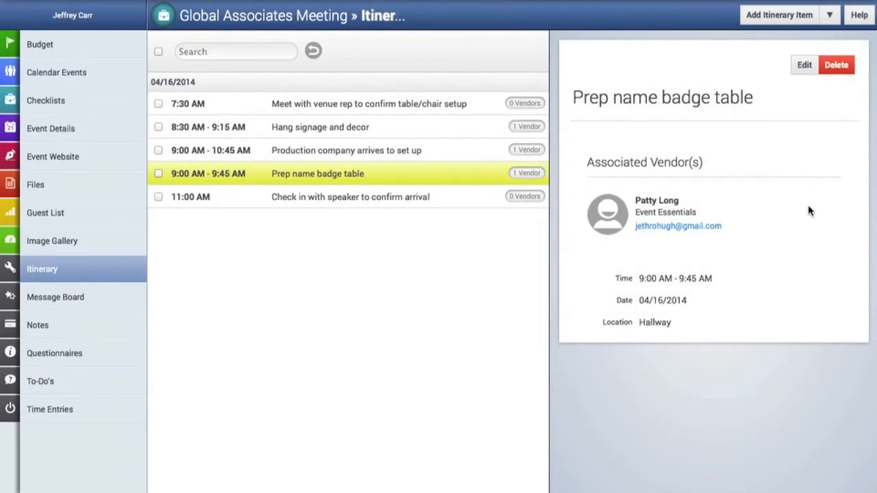
pyautogui.moveTo(814, 153)
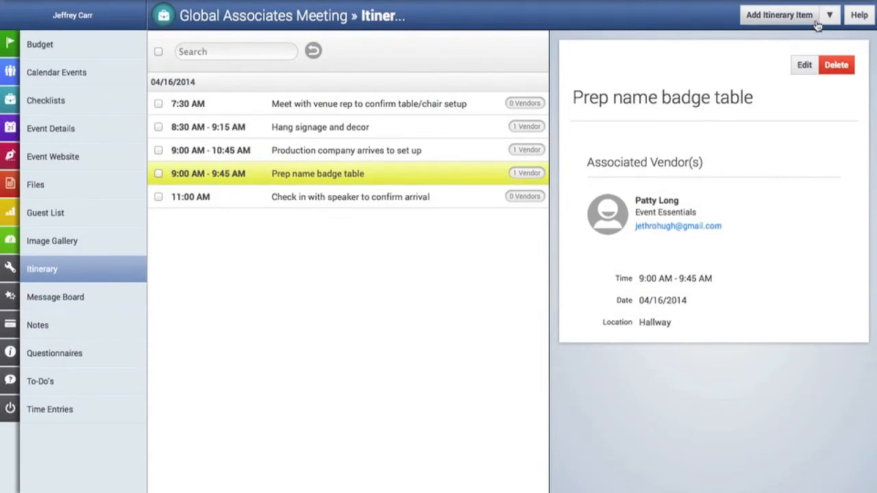
# Step: Save the itinerary as the template 'Annual Meeting Prep' and acknowledge the confirmation
pyautogui.click(829, 14)
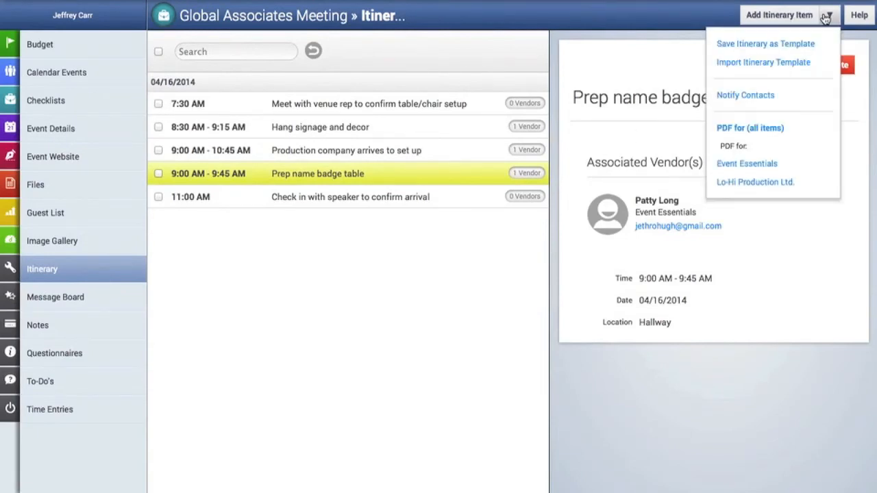
pyautogui.moveTo(810, 56)
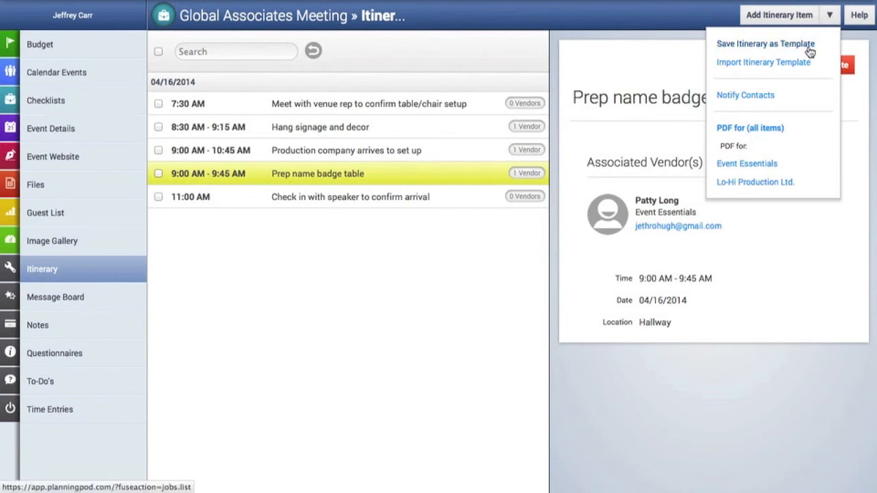
pyautogui.click(765, 43)
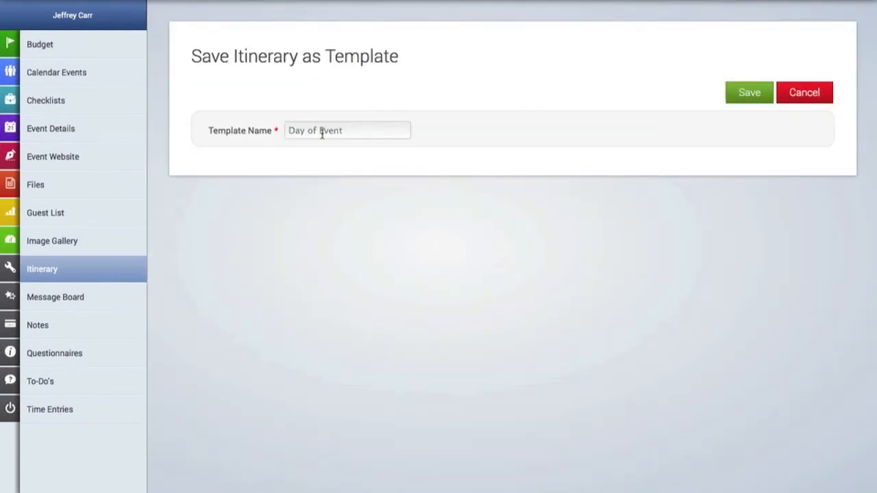
pyautogui.write('M')
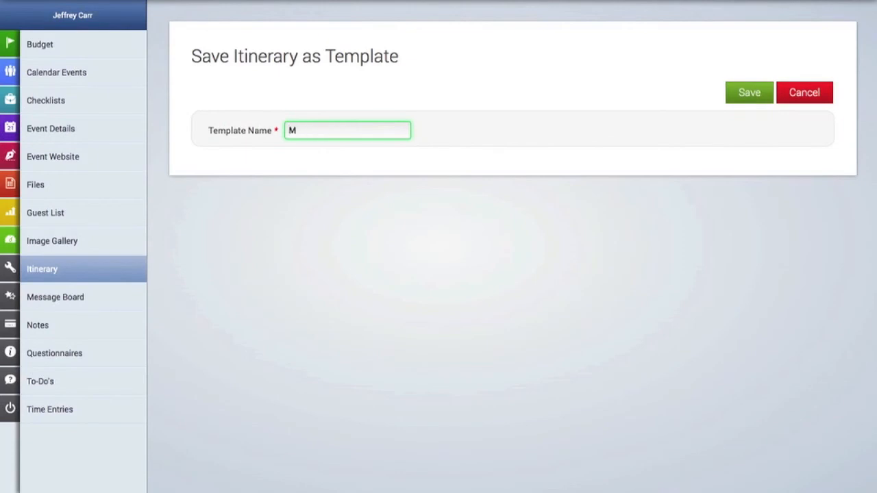
pyautogui.write('Annual')
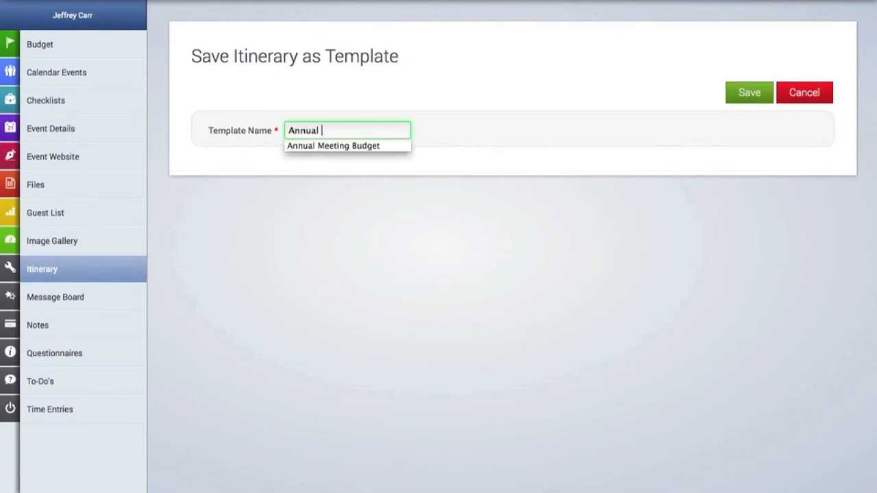
pyautogui.write('Meeting Prep')
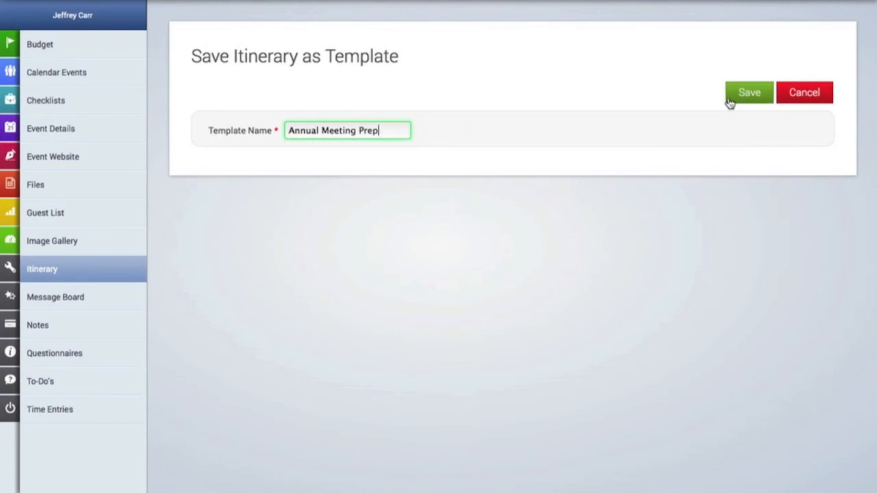
pyautogui.click(748, 92)
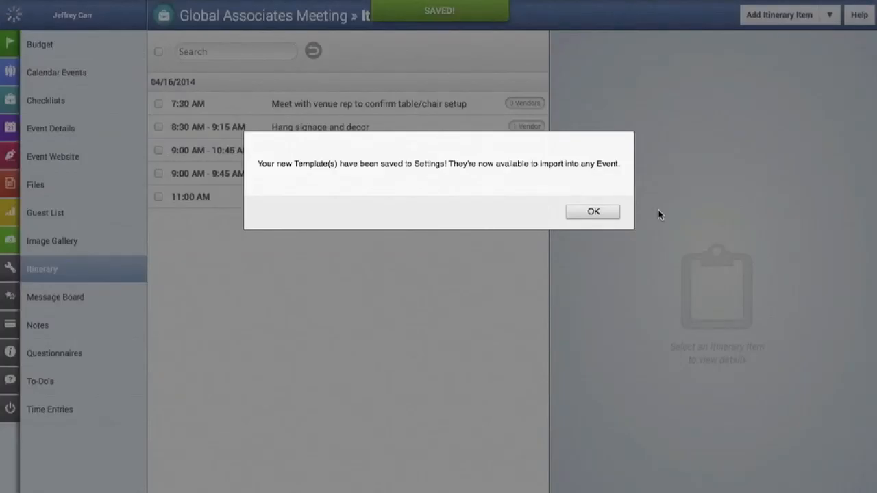
pyautogui.click(592, 211)
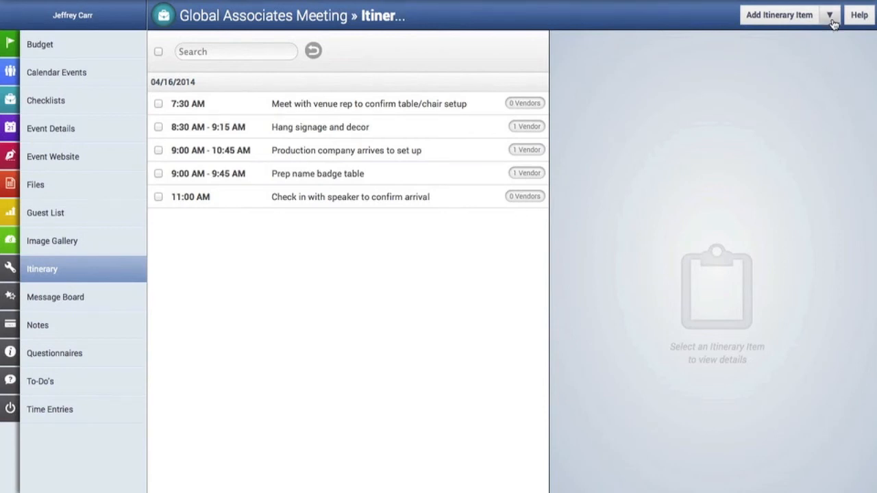
pyautogui.click(828, 14)
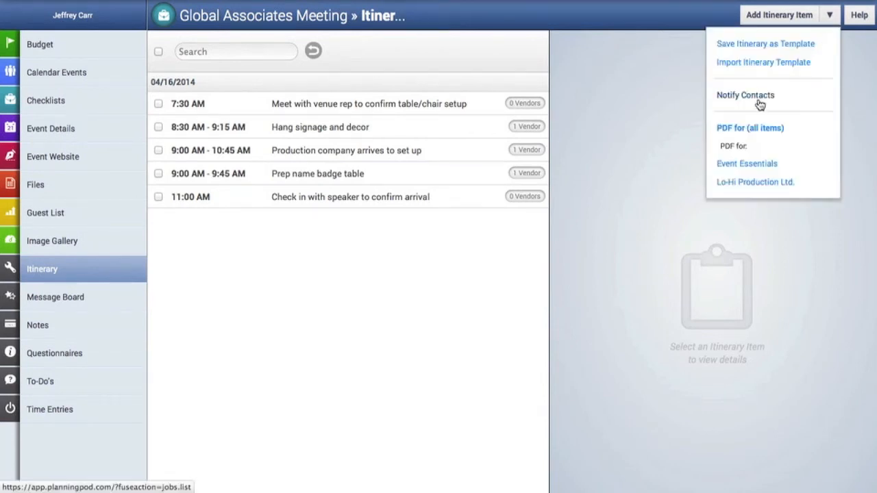
pyautogui.click(745, 96)
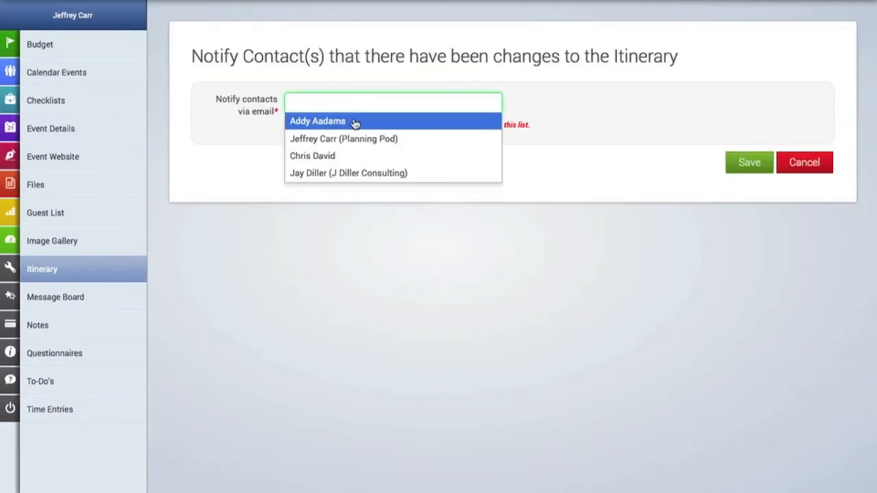
pyautogui.click(317, 121)
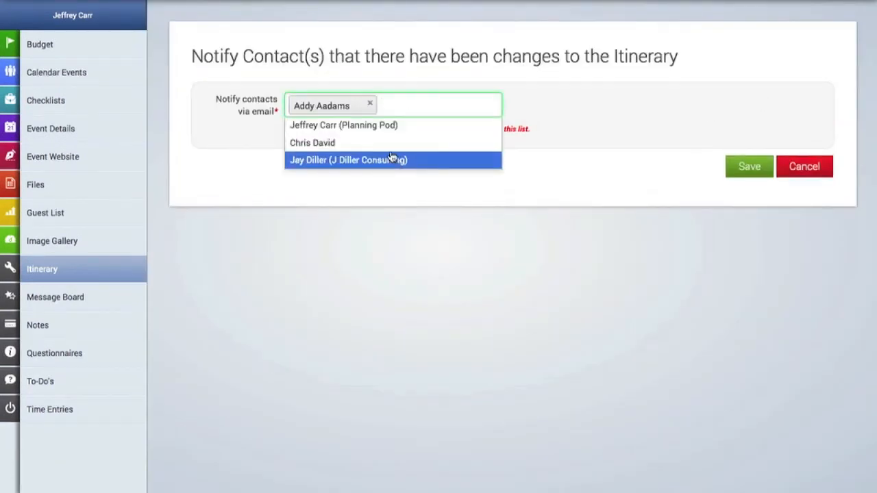
pyautogui.click(312, 142)
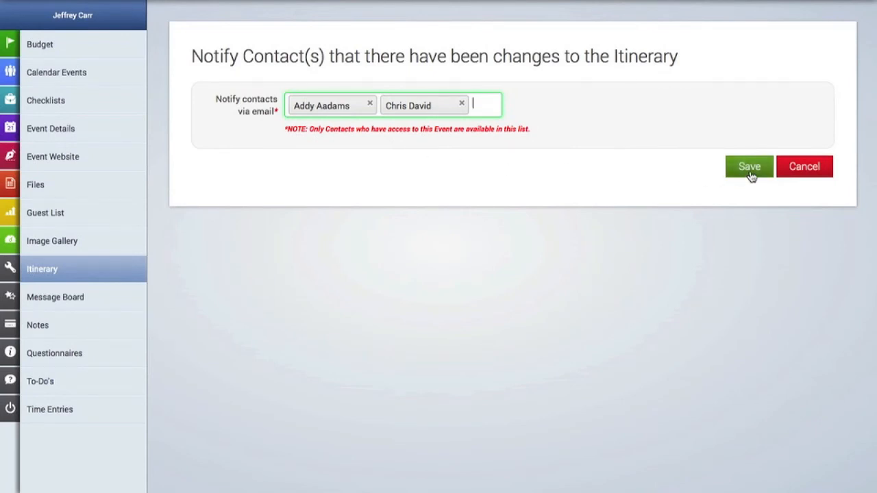
pyautogui.click(749, 167)
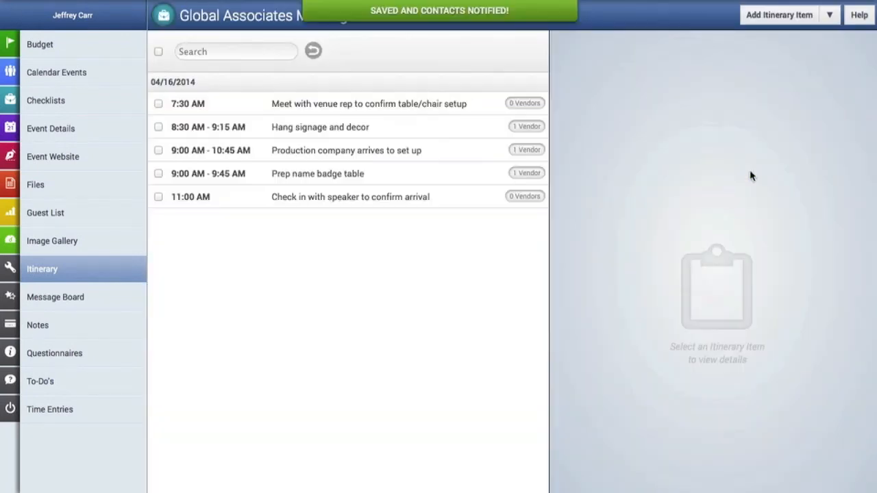
pyautogui.moveTo(557, 168)
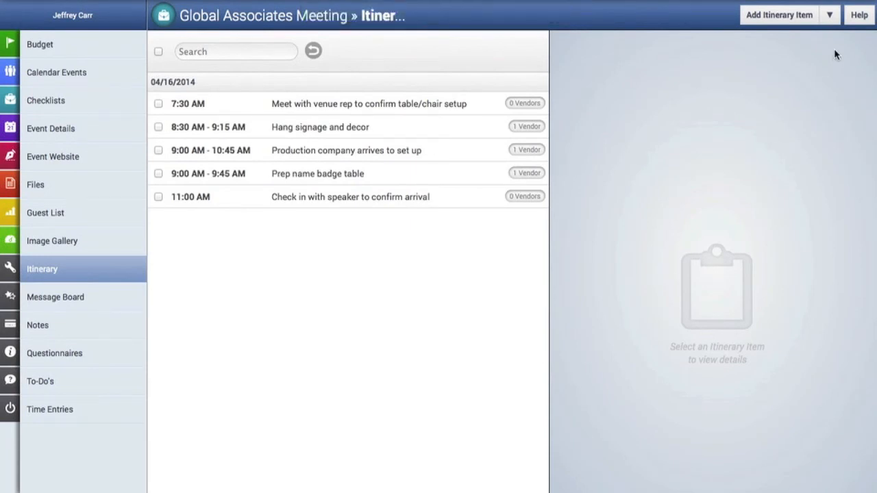
# Step: Generate a PDF of all five itinerary items and scroll through it in Acrobat
pyautogui.click(830, 14)
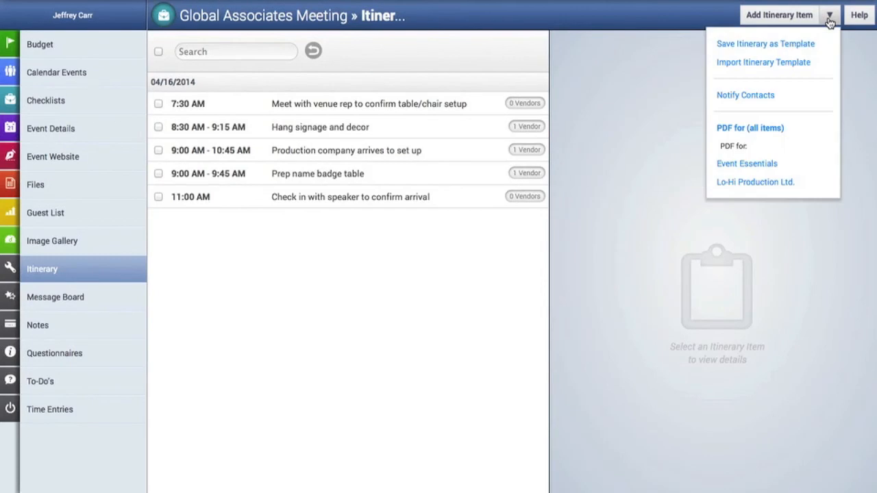
pyautogui.moveTo(726, 128)
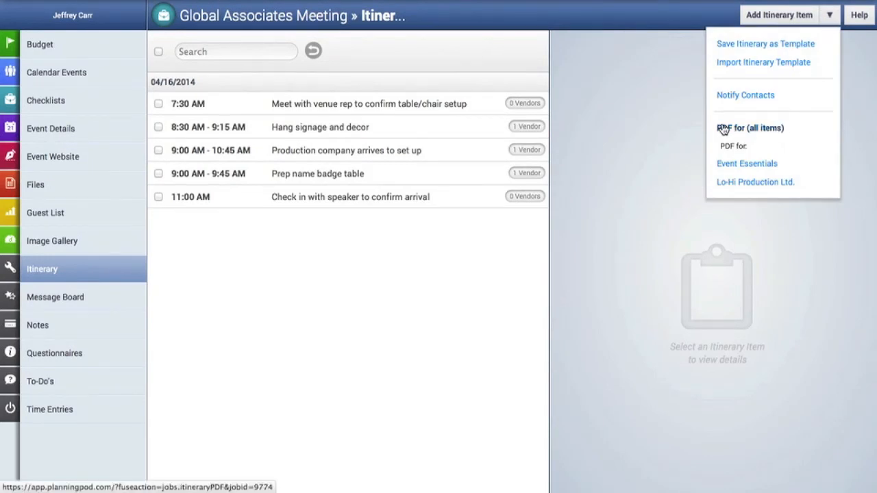
pyautogui.moveTo(729, 114)
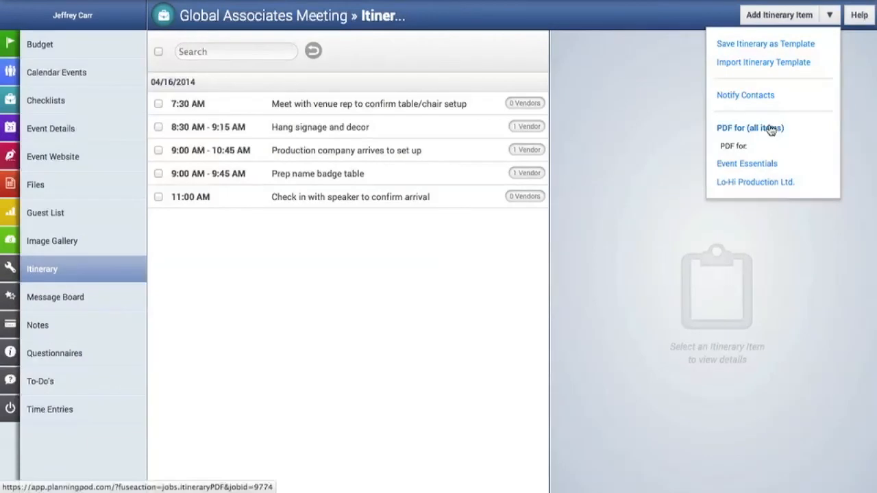
pyautogui.click(749, 129)
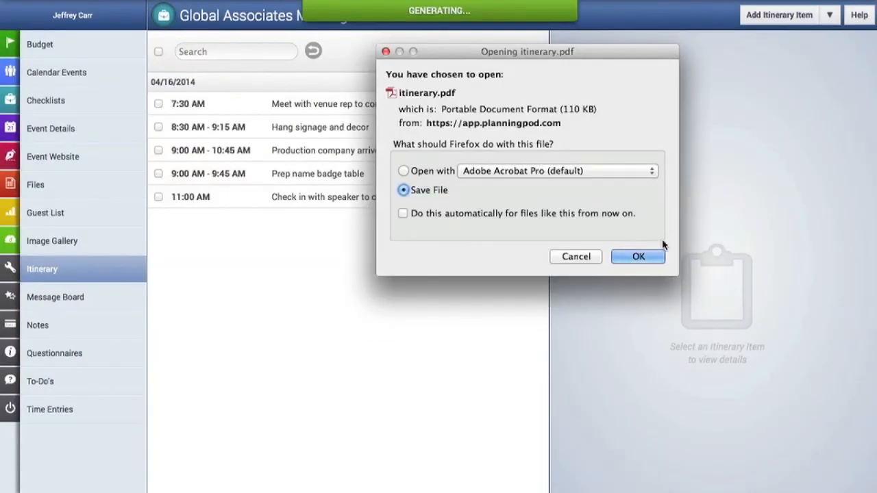
pyautogui.click(637, 256)
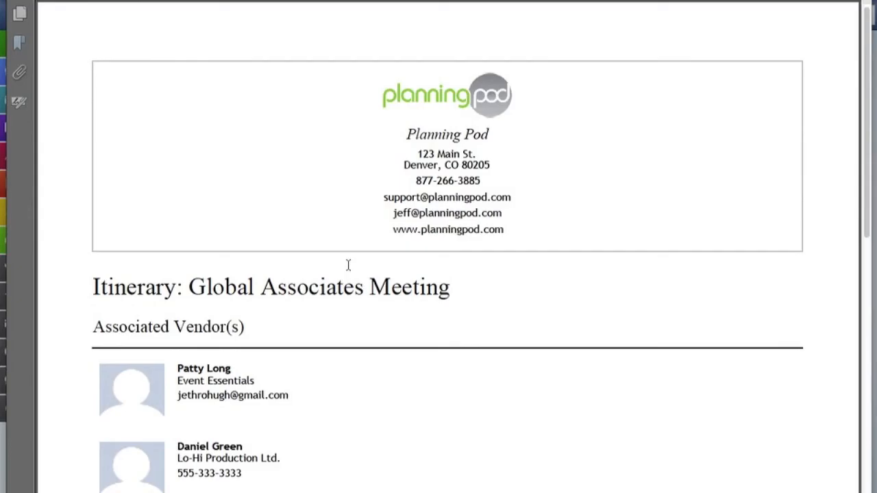
pyautogui.scroll(-3)
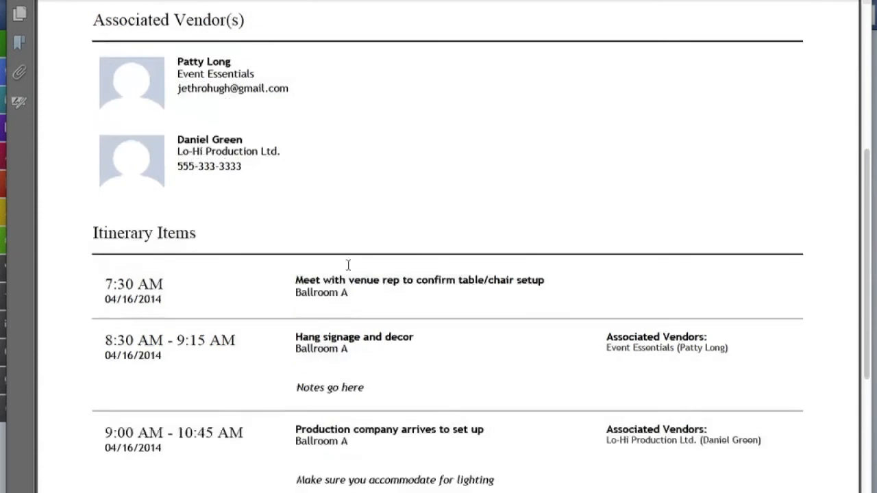
pyautogui.scroll(-3)
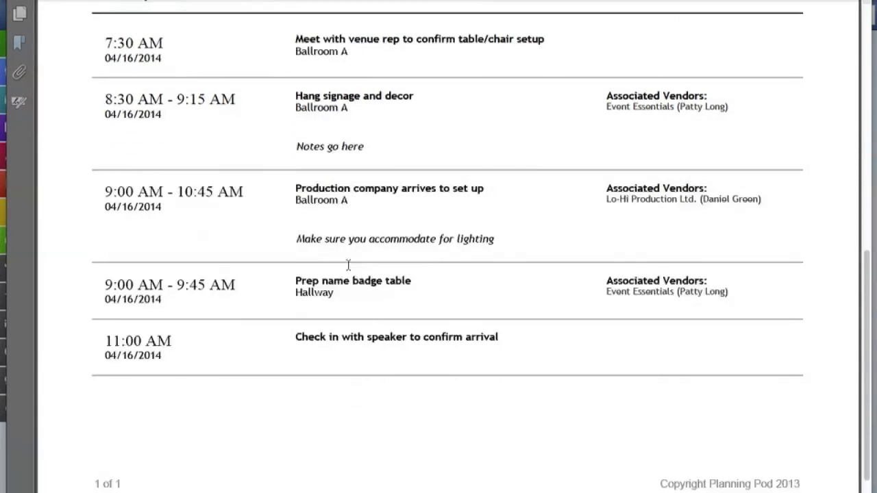
pyautogui.scroll(3)
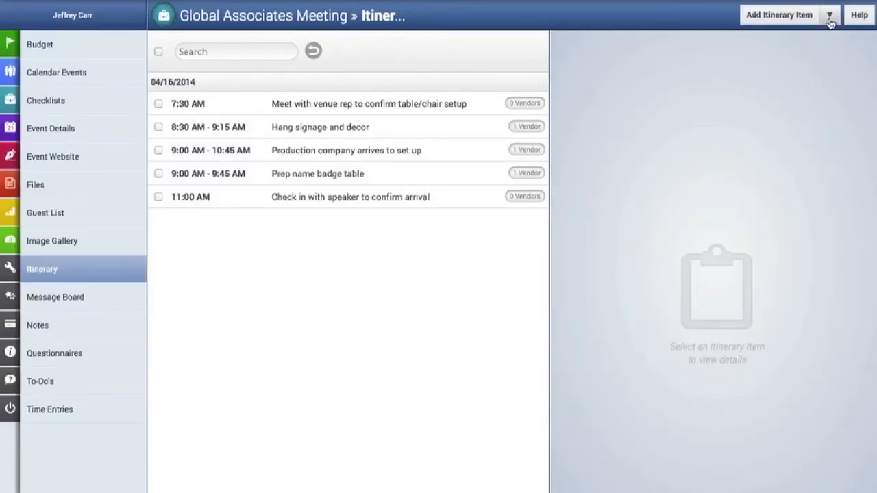
# Step: Generate the Event Essentials vendor PDF with its two items and review it
pyautogui.click(830, 14)
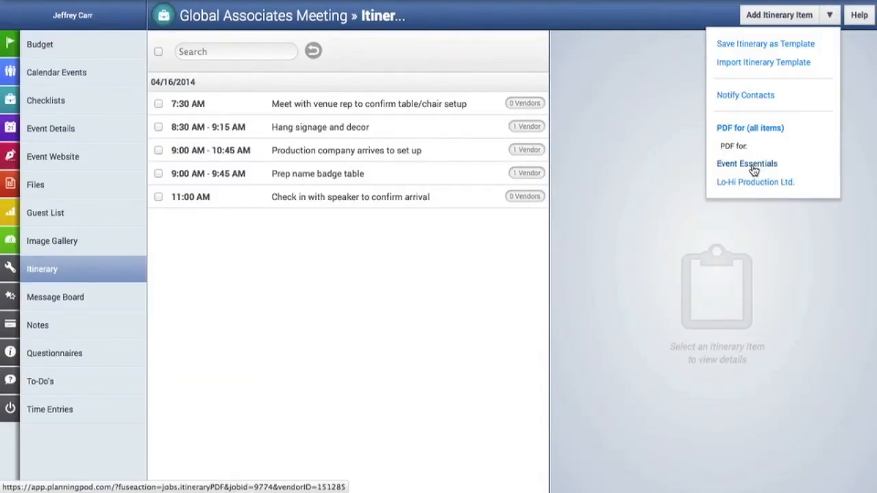
pyautogui.click(747, 163)
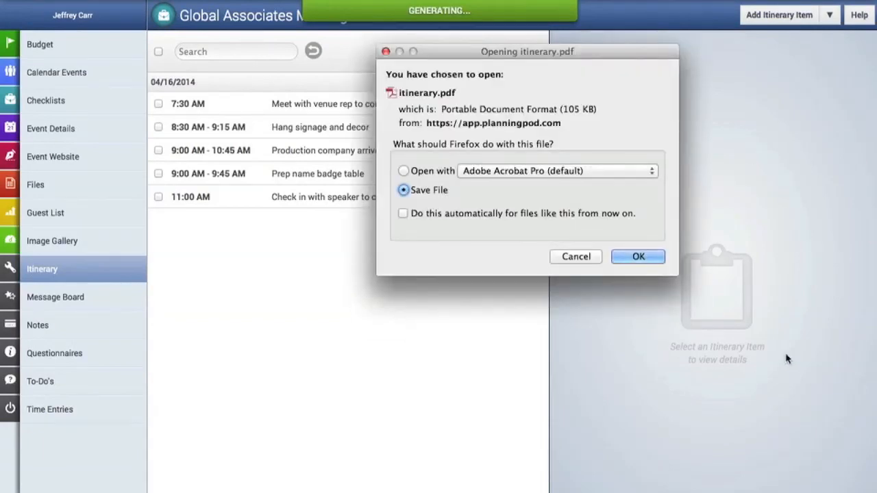
pyautogui.click(637, 256)
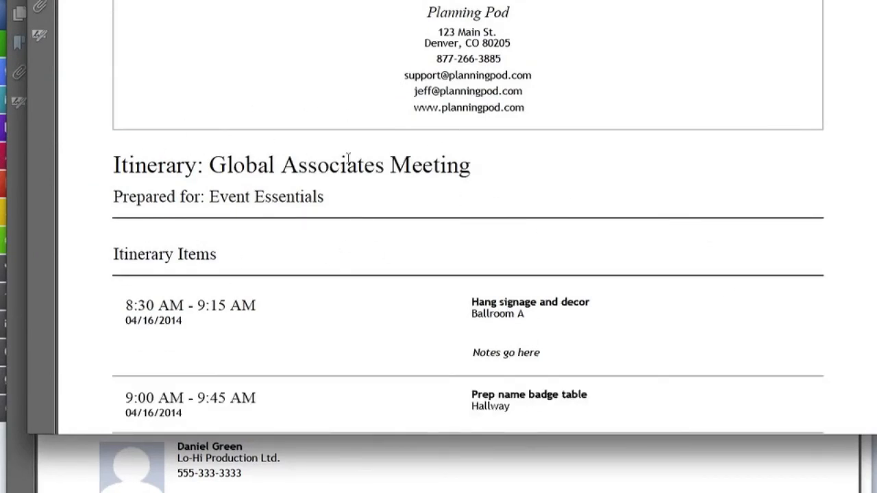
pyautogui.scroll(-3)
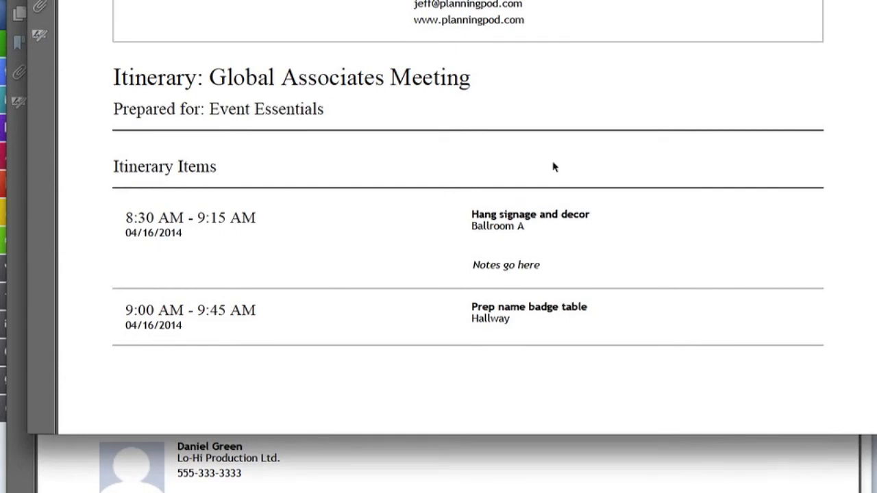
pyautogui.moveTo(417, 299)
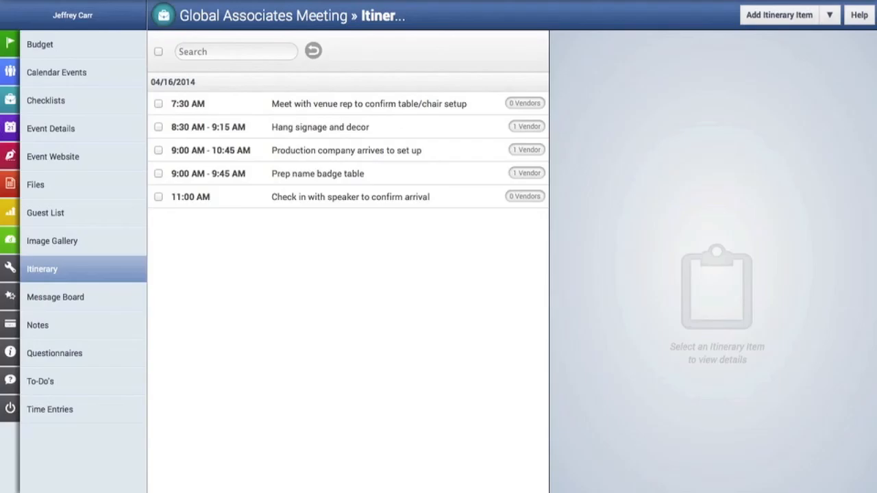
pyautogui.moveTo(522, 357)
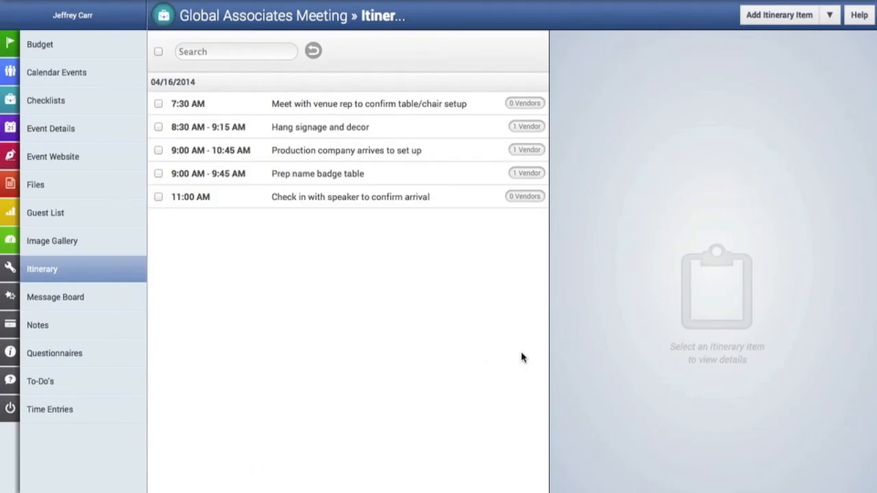